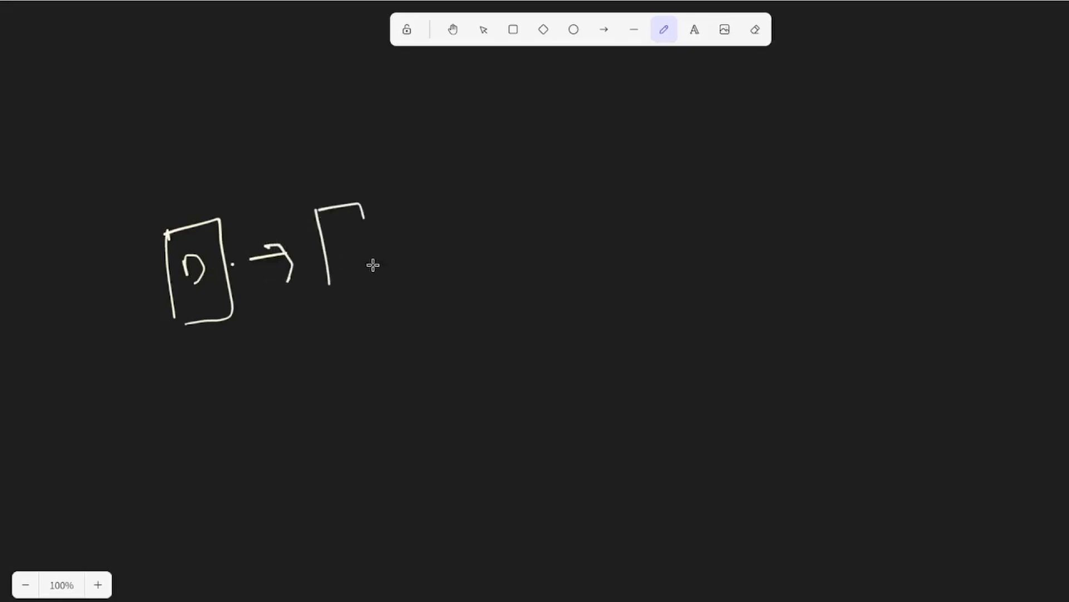
# Sketch the small hidden vector with row divisions and label it h
pyautogui.moveTo(324, 218); pyautogui.dragTo(368, 286)
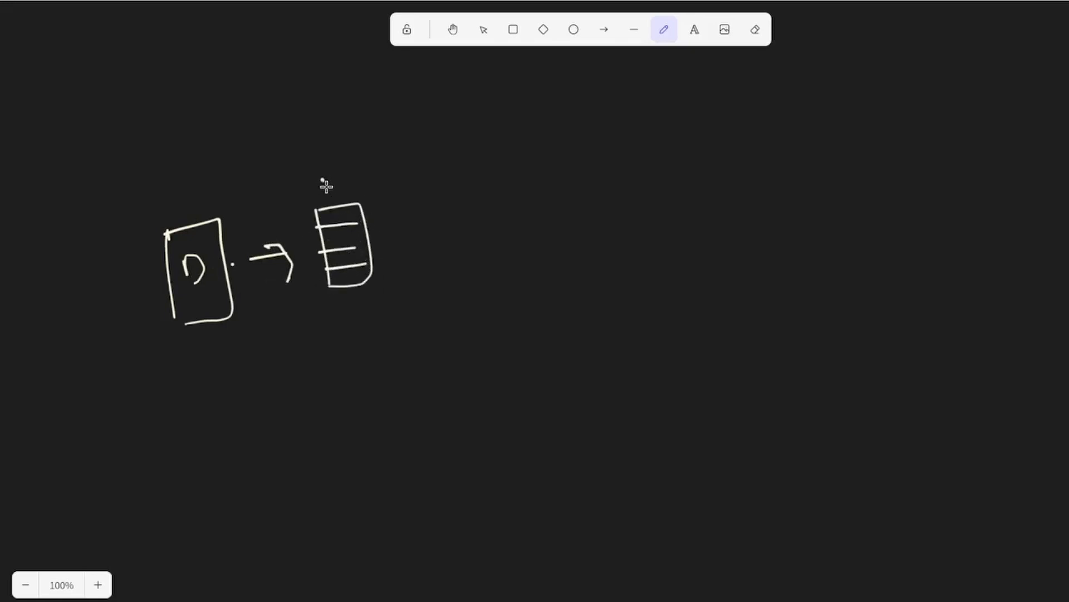
pyautogui.moveTo(321, 188); pyautogui.dragTo(340, 179)
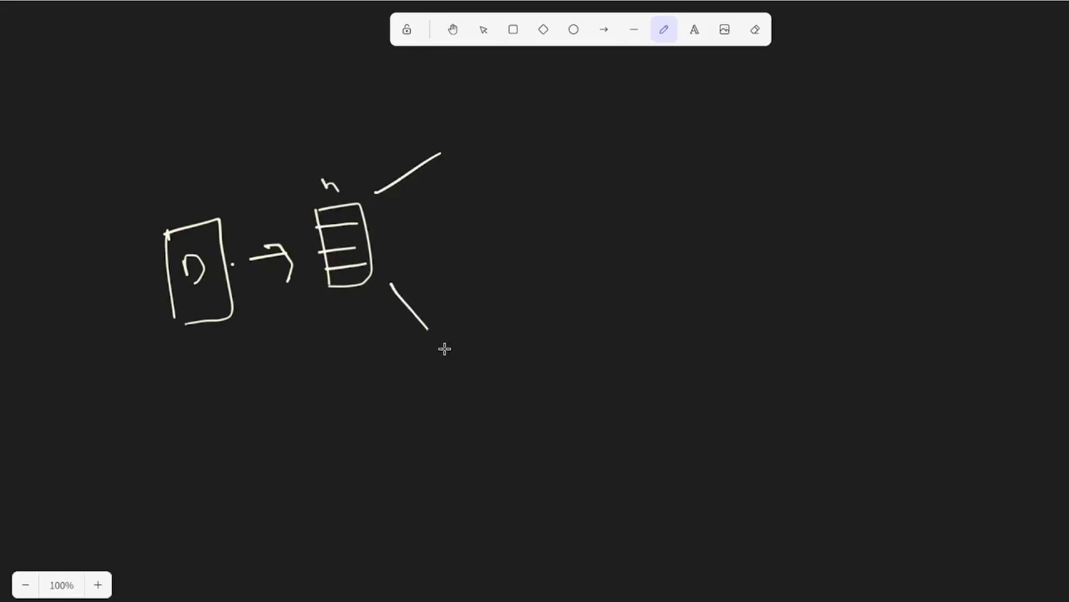
# Draw the tall vocabulary-sized vector with row divisions and label it Voc
pyautogui.moveTo(464, 157); pyautogui.dragTo(517, 330)
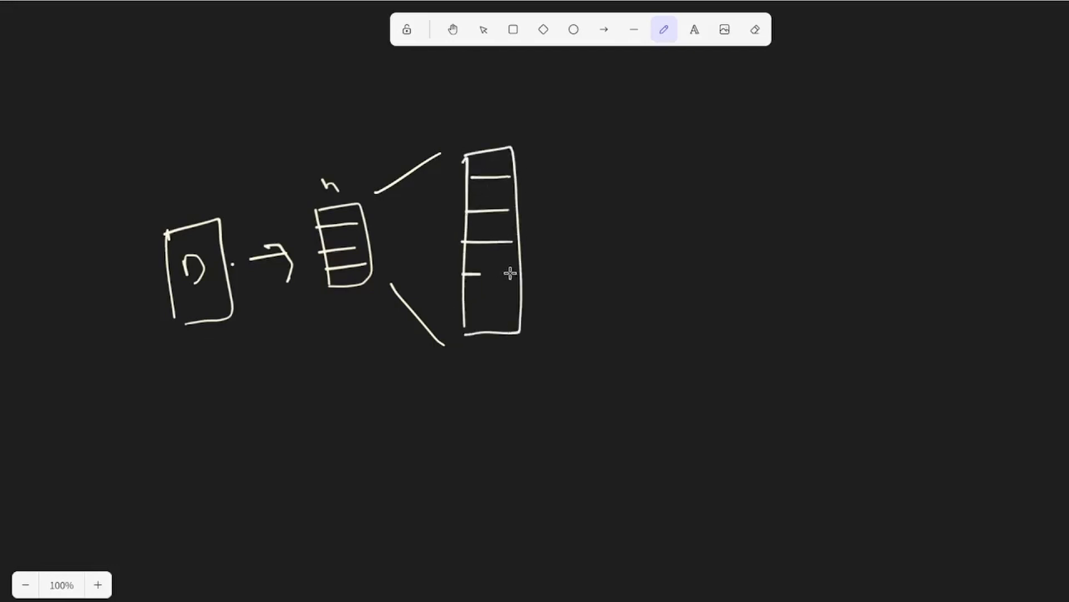
pyautogui.moveTo(464, 273); pyautogui.dragTo(522, 304)
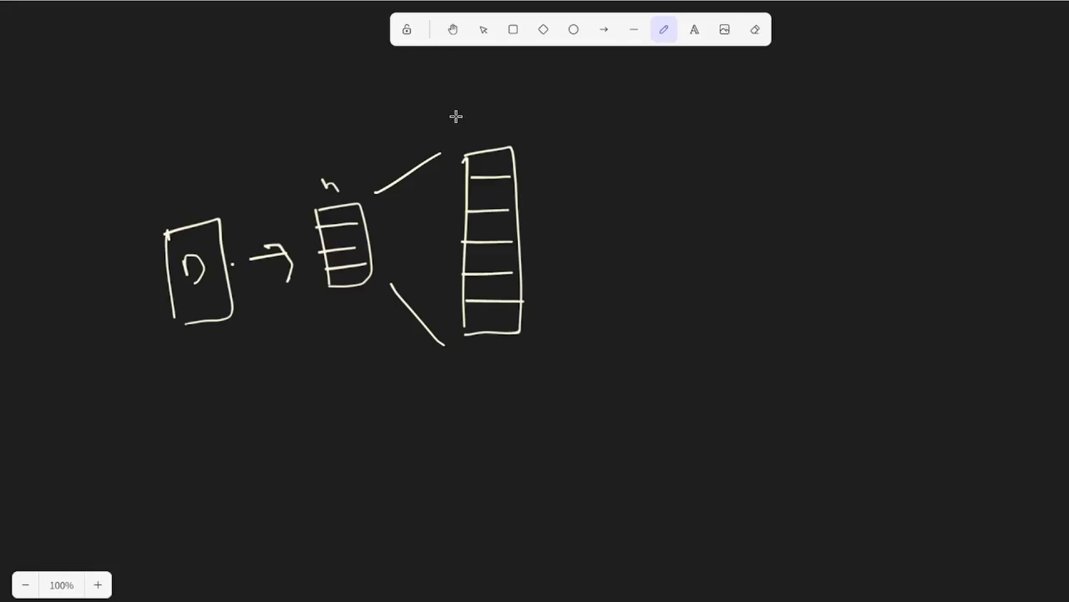
pyautogui.moveTo(457, 119); pyautogui.dragTo(553, 119)
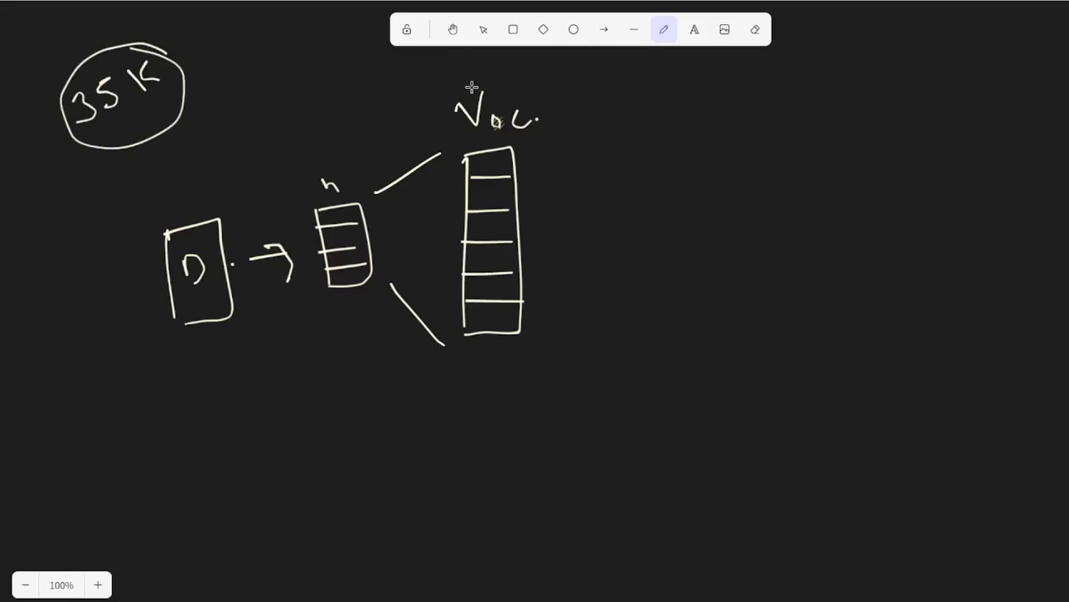
pyautogui.moveTo(453, 187)
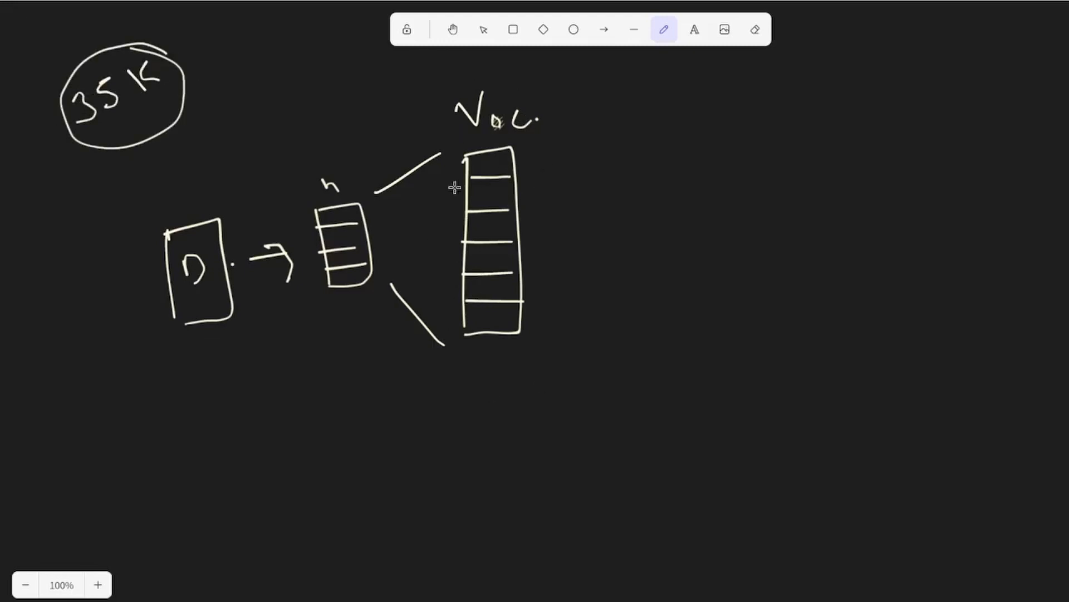
# Draw an arrow out of the vocabulary vector labelled softmax
pyautogui.moveTo(549, 207); pyautogui.dragTo(576, 232)
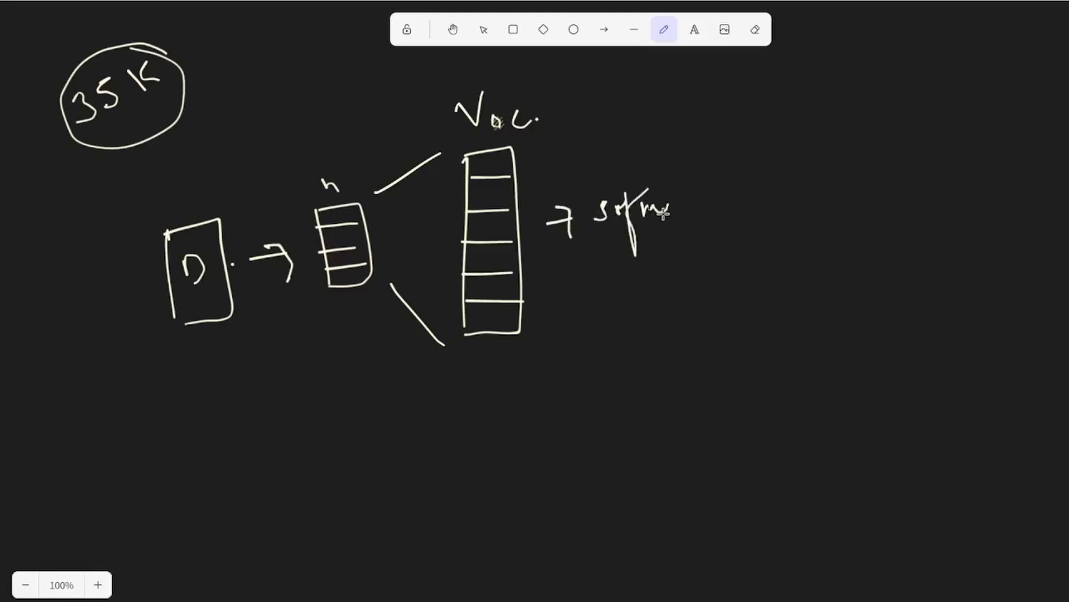
pyautogui.moveTo(655, 205); pyautogui.dragTo(757, 198)
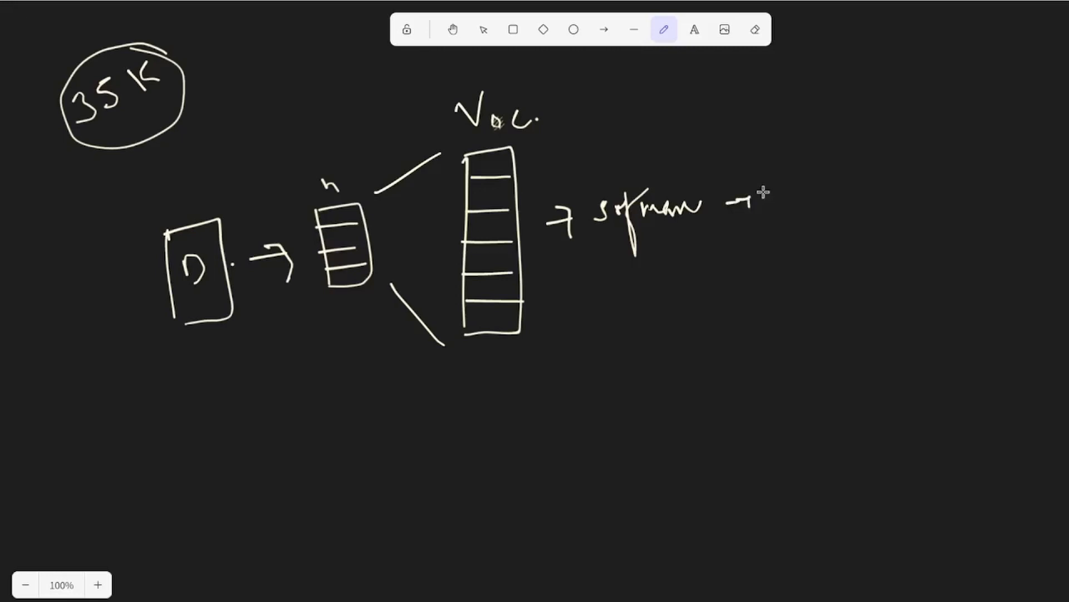
# Draw the tall output probability vector with row divisions
pyautogui.moveTo(791, 122); pyautogui.dragTo(839, 320)
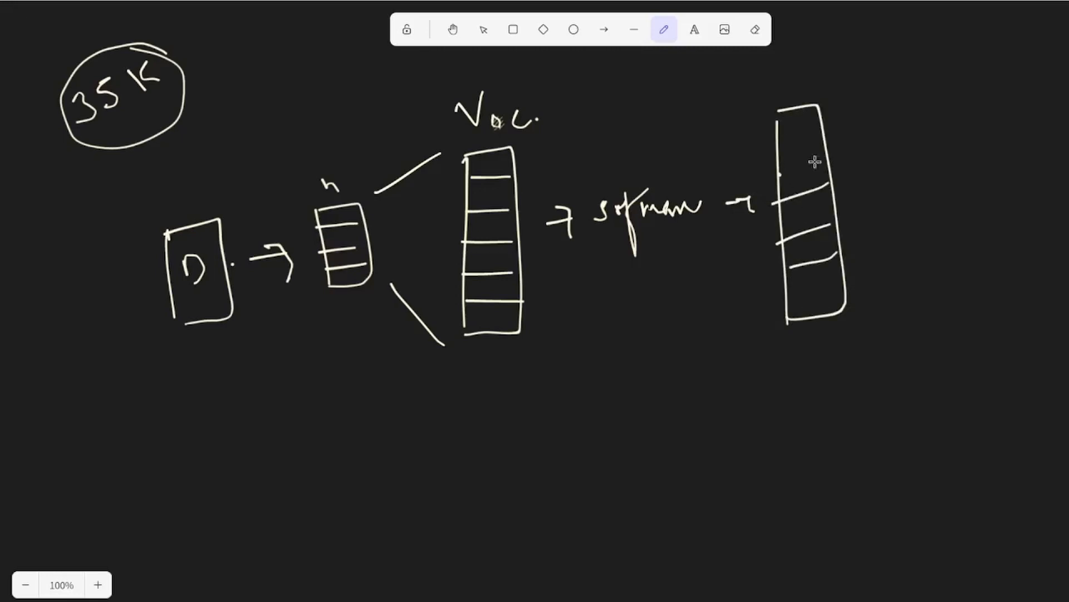
pyautogui.moveTo(777, 130); pyautogui.dragTo(818, 174)
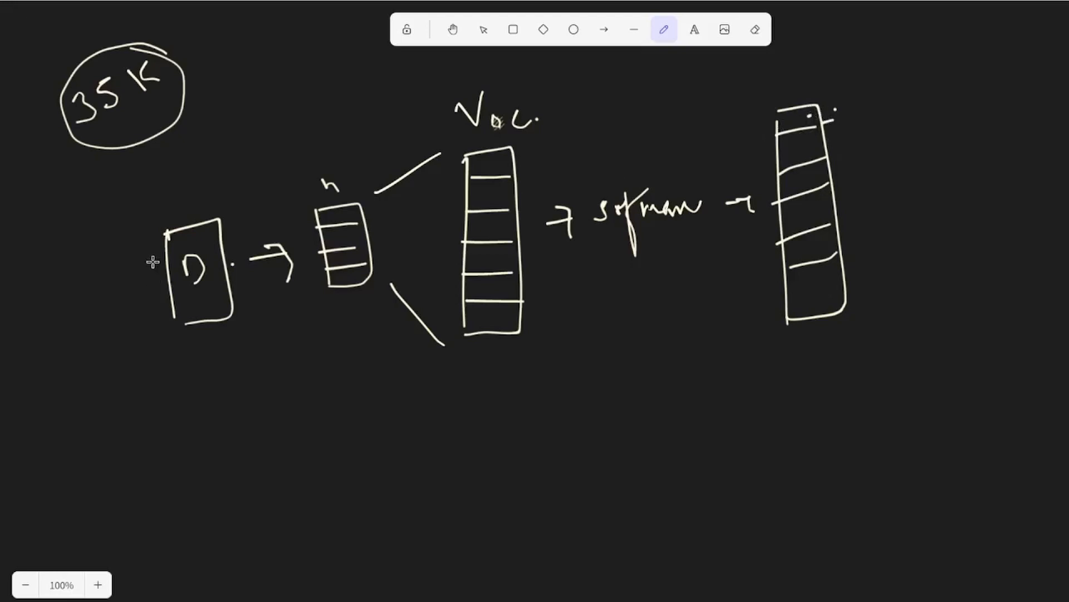
pyautogui.moveTo(186, 198)
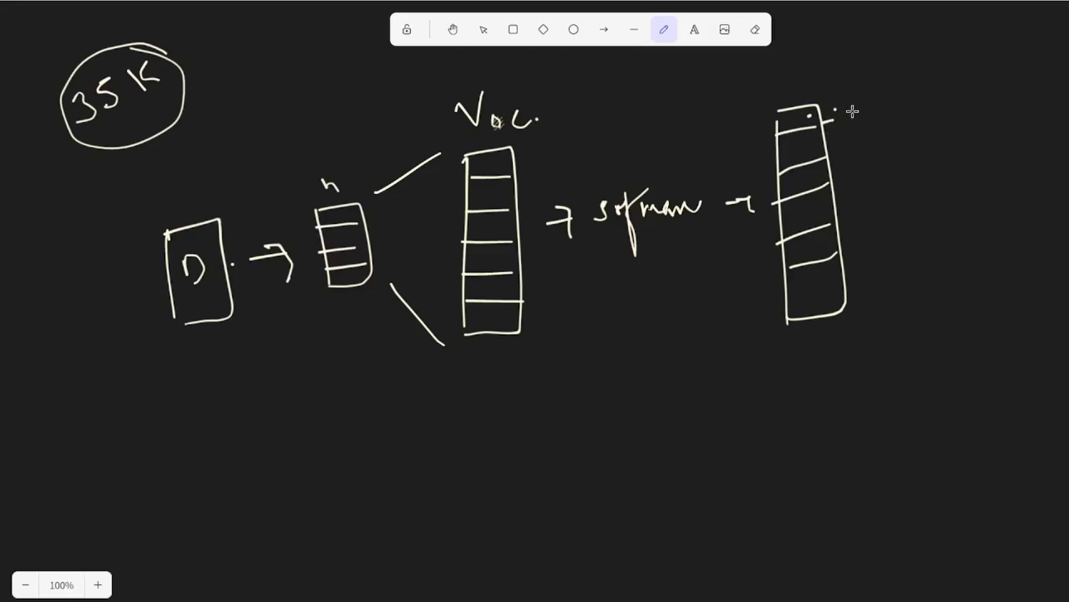
pyautogui.moveTo(886, 191)
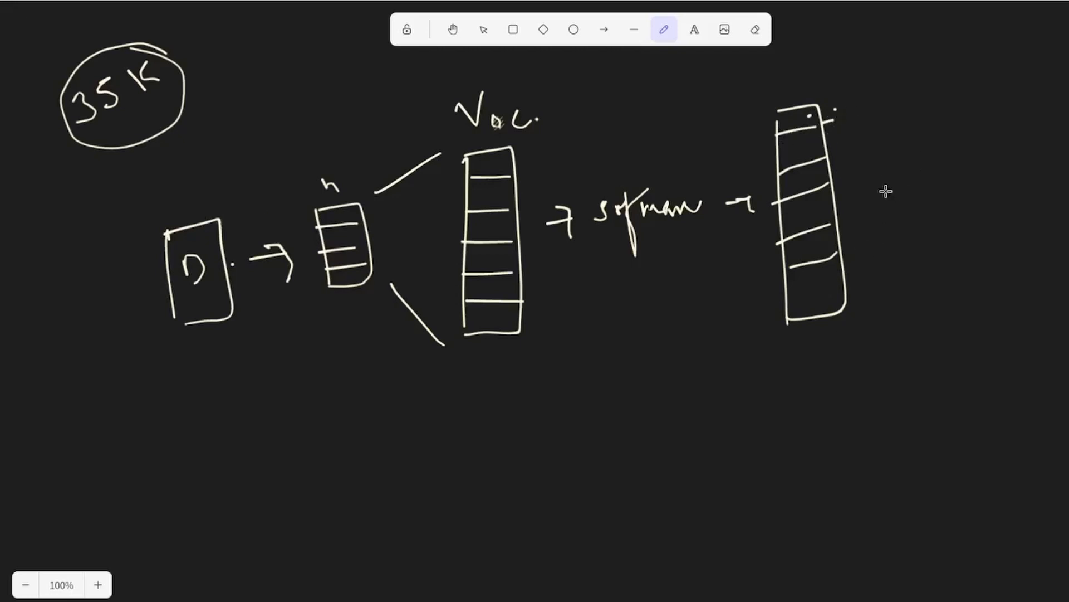
pyautogui.moveTo(932, 169)
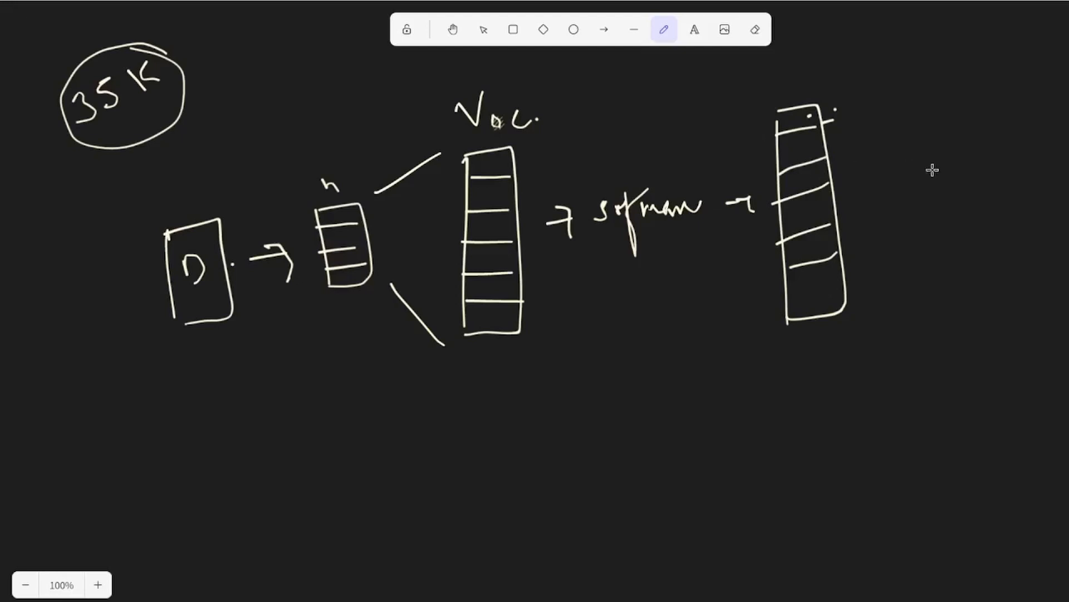
pyautogui.moveTo(750, 222)
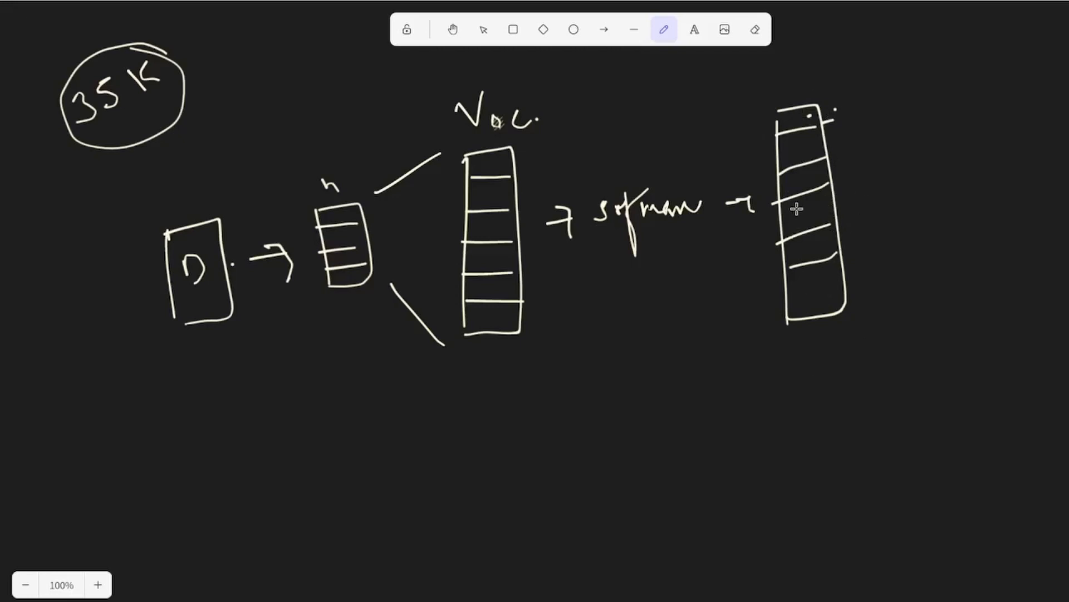
# Mark an output entry with an X, write high prob. beside it, and add numbered marks
pyautogui.moveTo(798, 212); pyautogui.dragTo(853, 205)
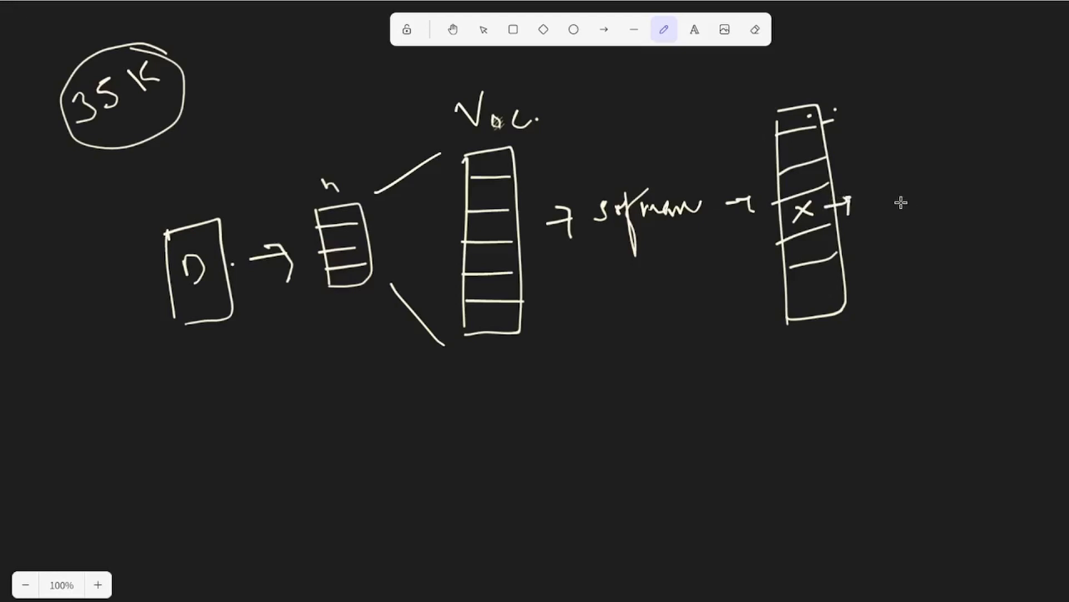
pyautogui.moveTo(873, 198); pyautogui.dragTo(914, 198)
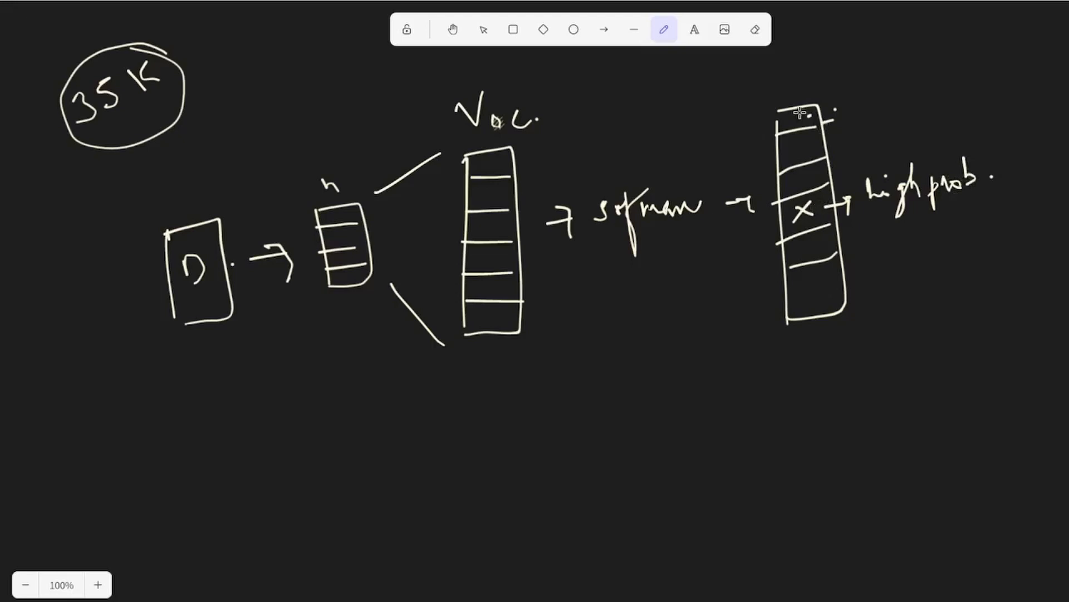
pyautogui.moveTo(802, 116); pyautogui.dragTo(853, 157)
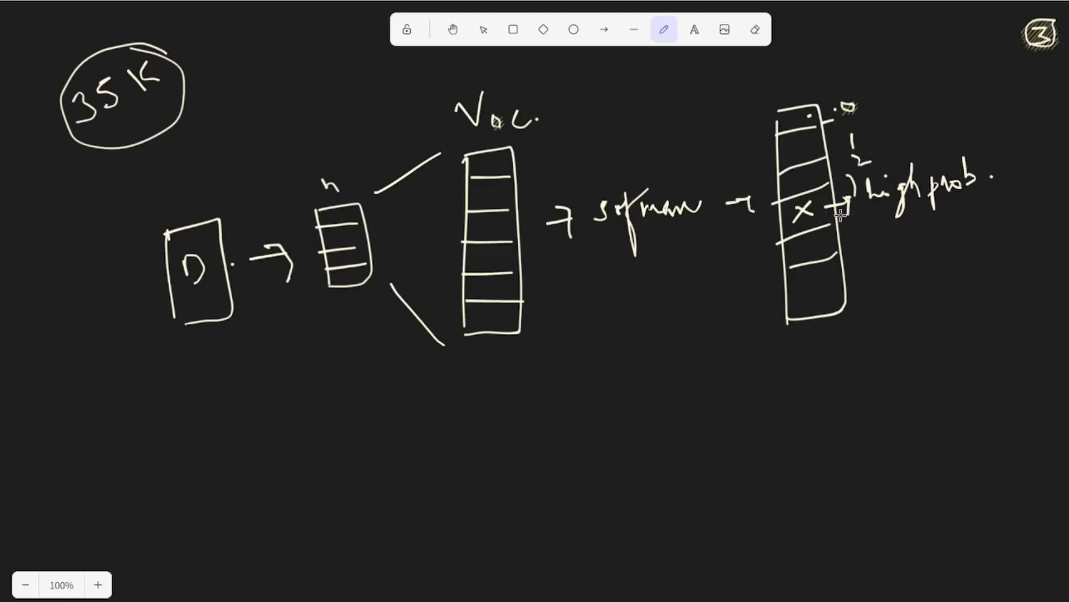
pyautogui.moveTo(931, 217)
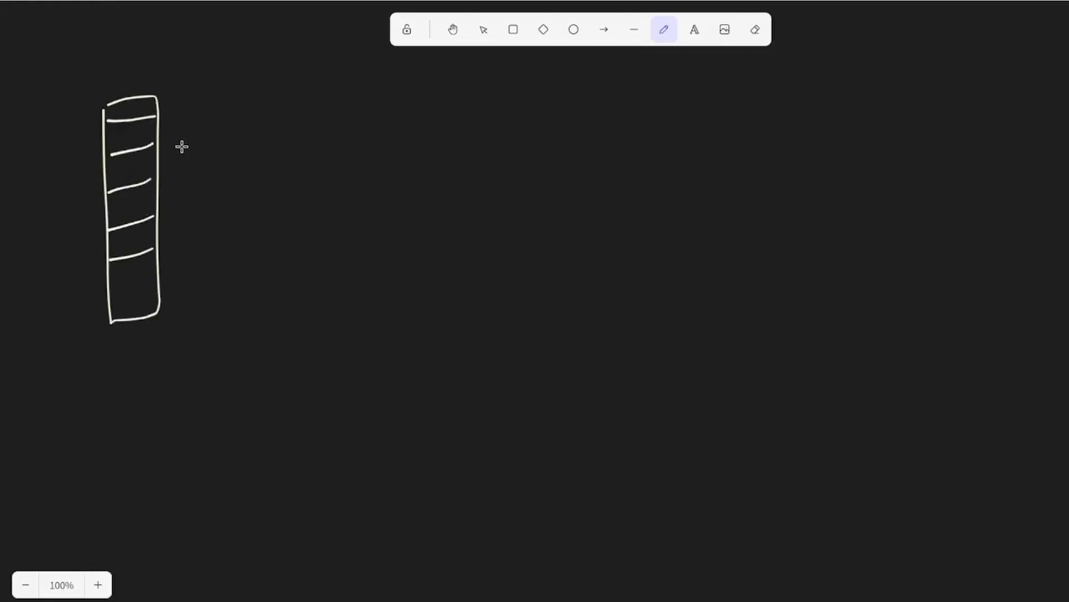
pyautogui.moveTo(126, 305)
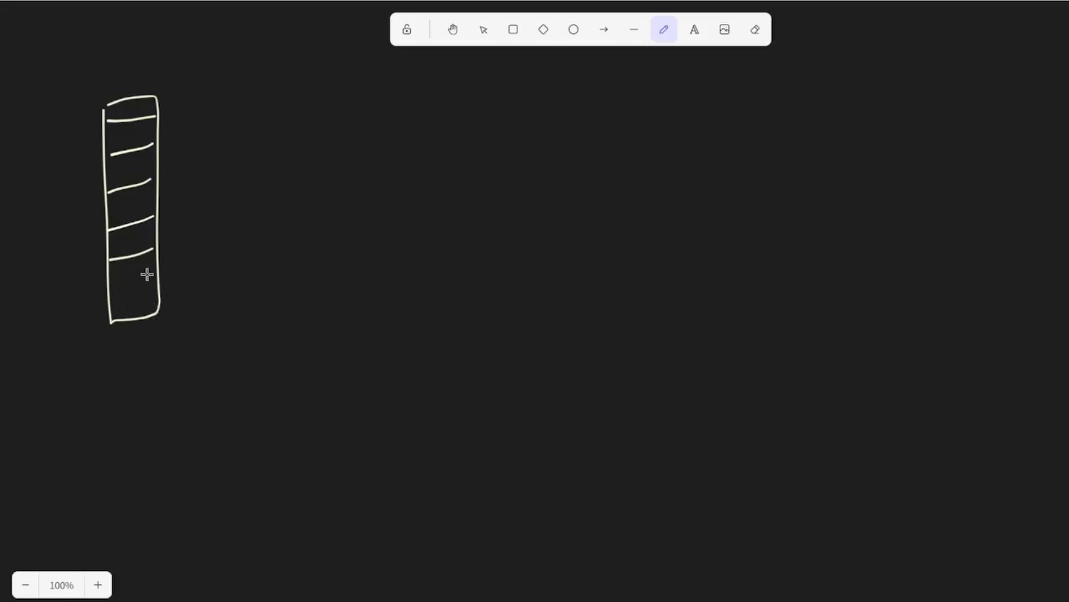
# Write 35K above the copied vector and the note nb = 2 at the upper right
pyautogui.moveTo(95, 64); pyautogui.dragTo(129, 48)
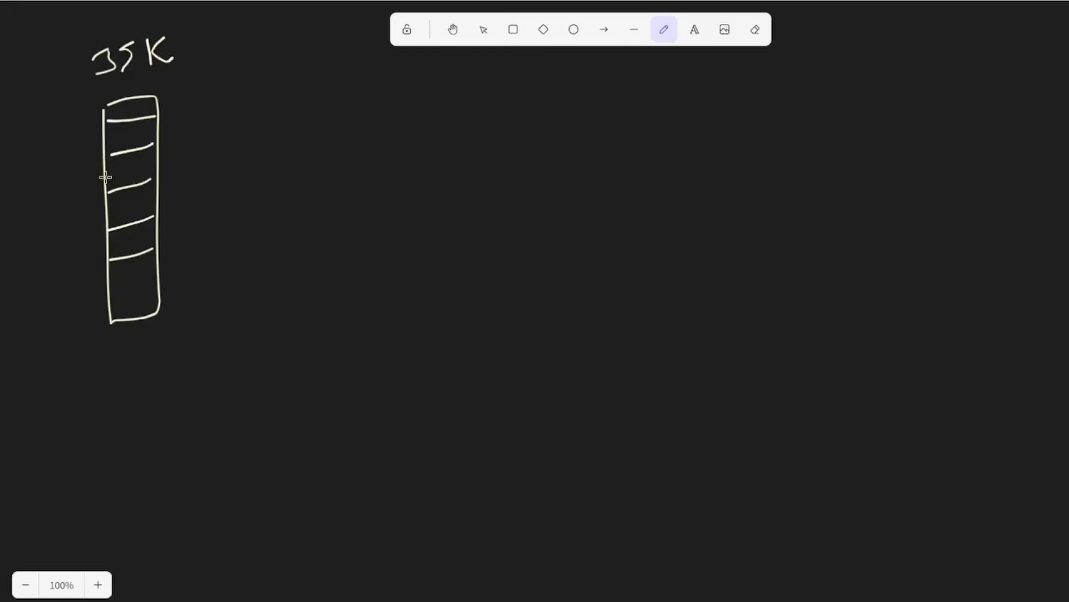
pyautogui.moveTo(189, 161)
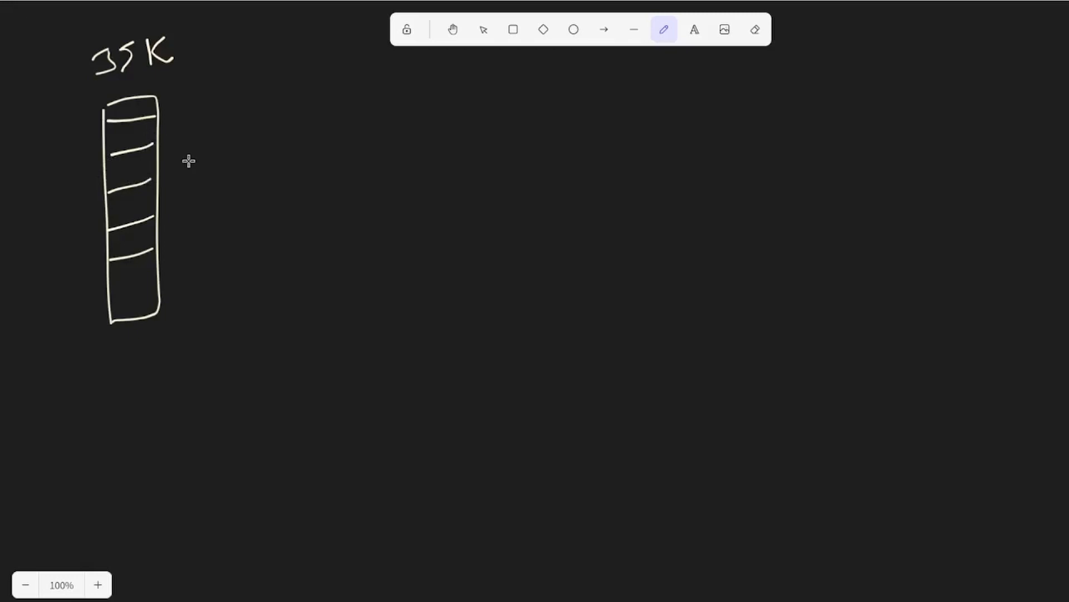
pyautogui.moveTo(179, 164)
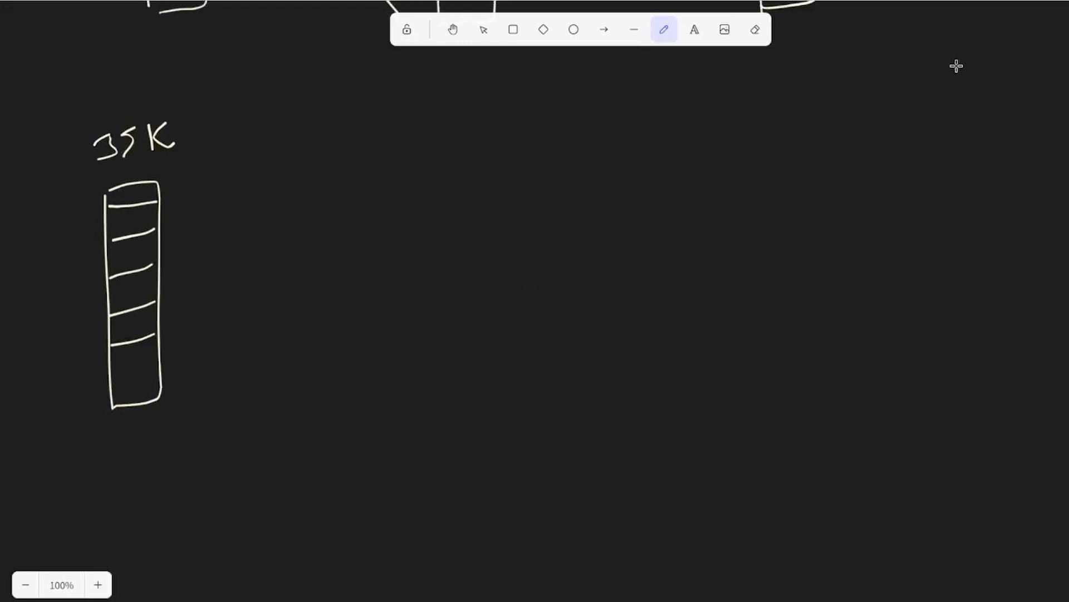
pyautogui.moveTo(863, 66)
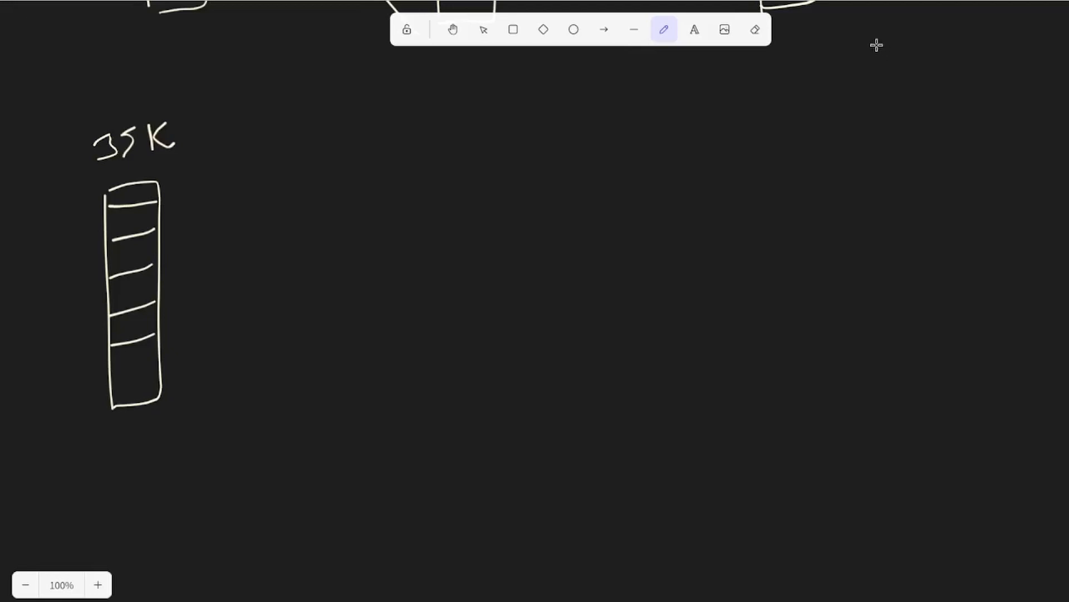
pyautogui.moveTo(876, 58); pyautogui.dragTo(914, 51)
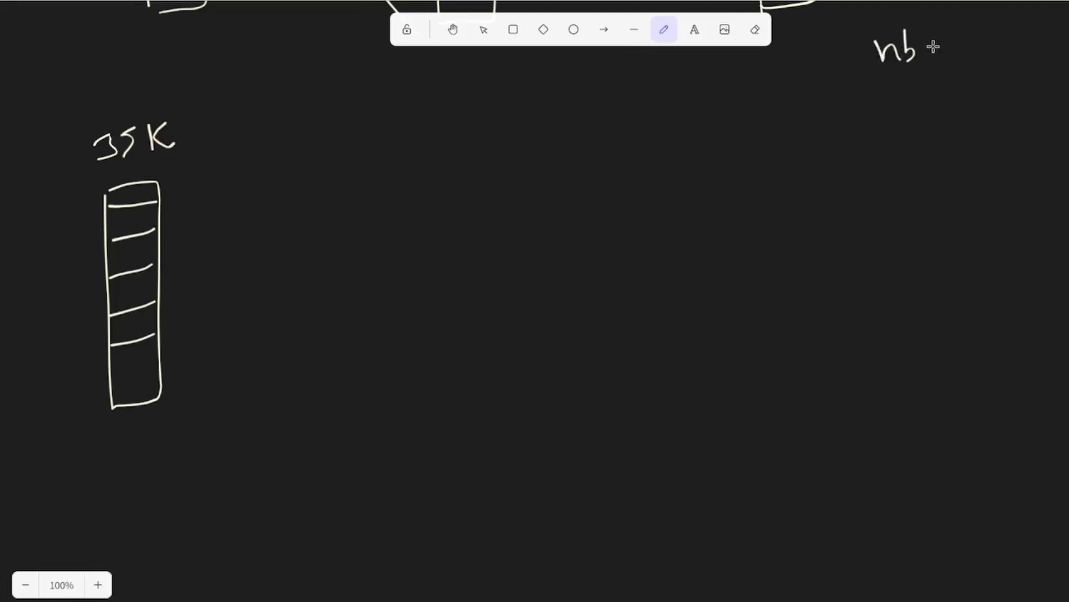
pyautogui.moveTo(927, 48); pyautogui.dragTo(948, 48)
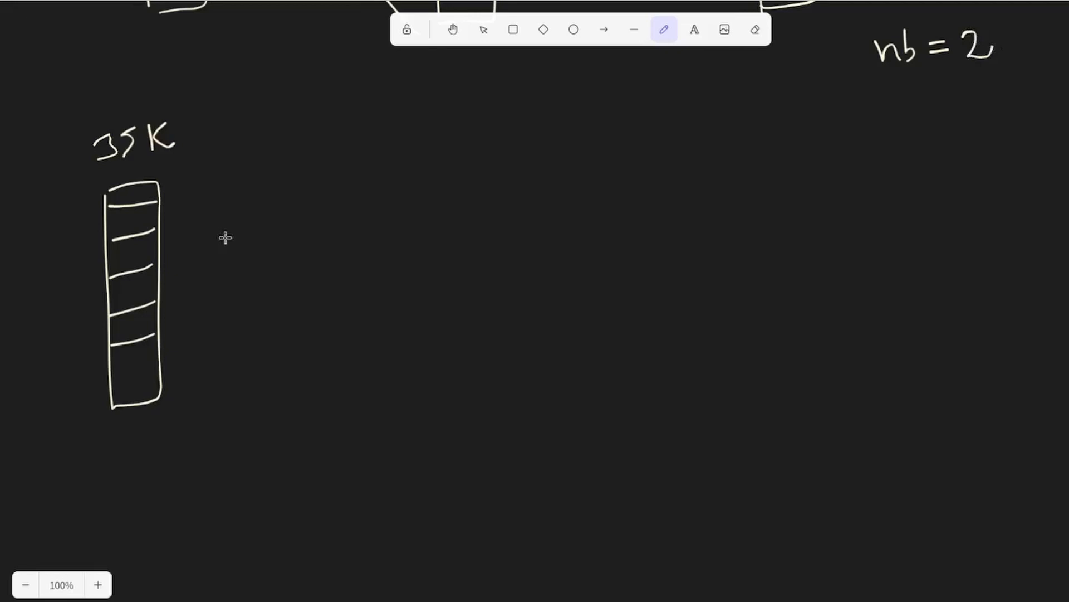
pyautogui.moveTo(155, 248)
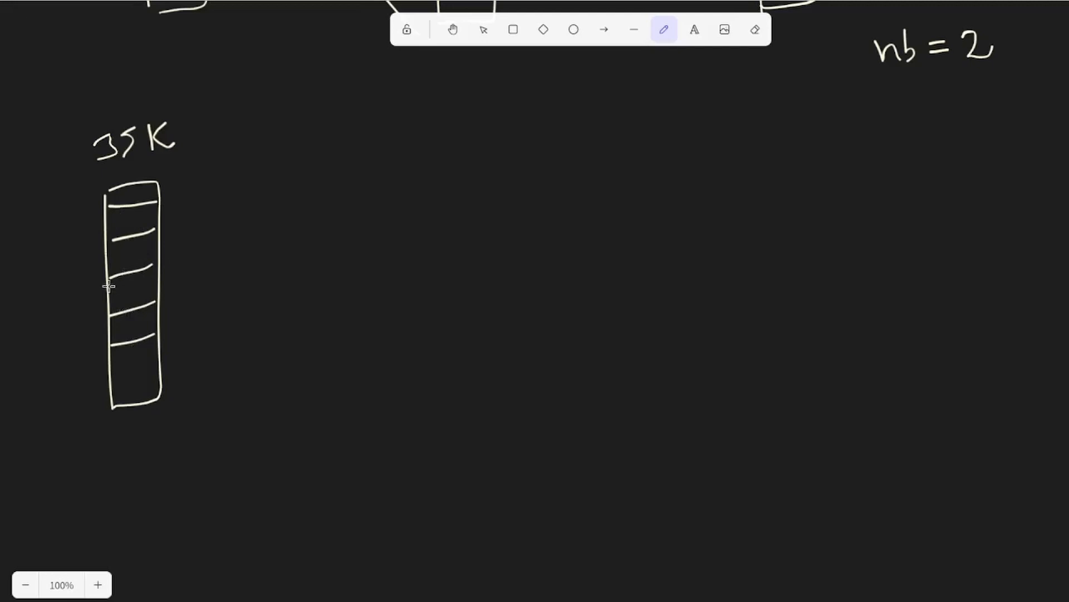
pyautogui.moveTo(180, 263)
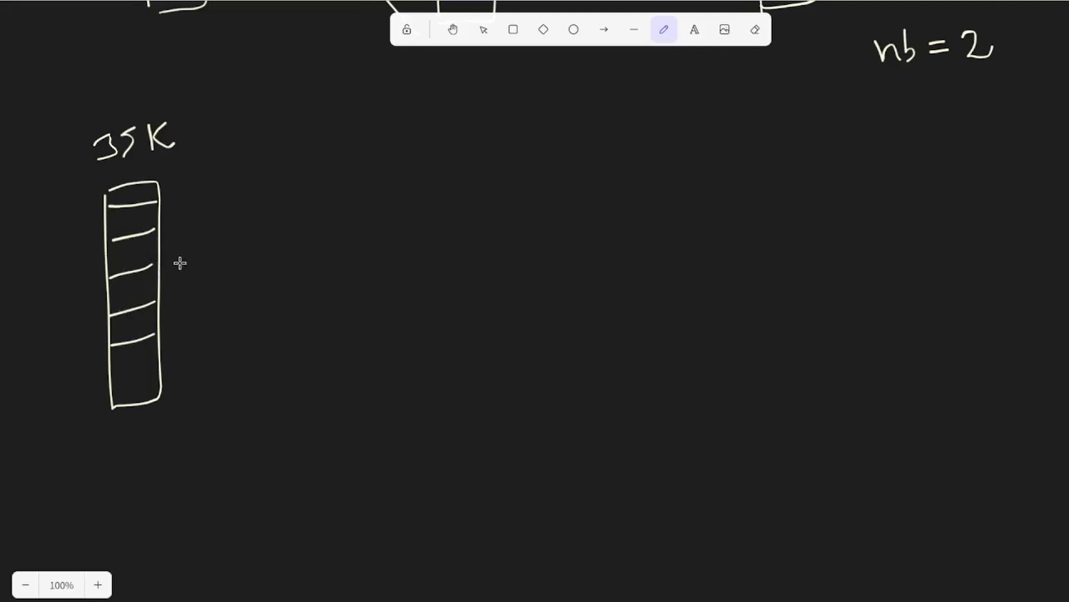
pyautogui.moveTo(194, 261)
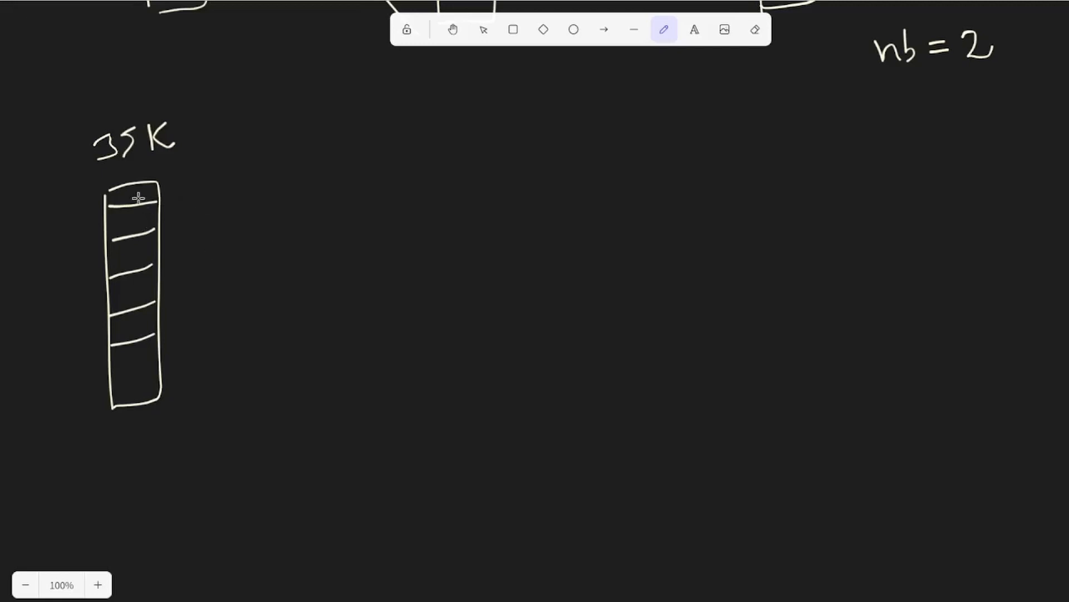
pyautogui.moveTo(141, 425)
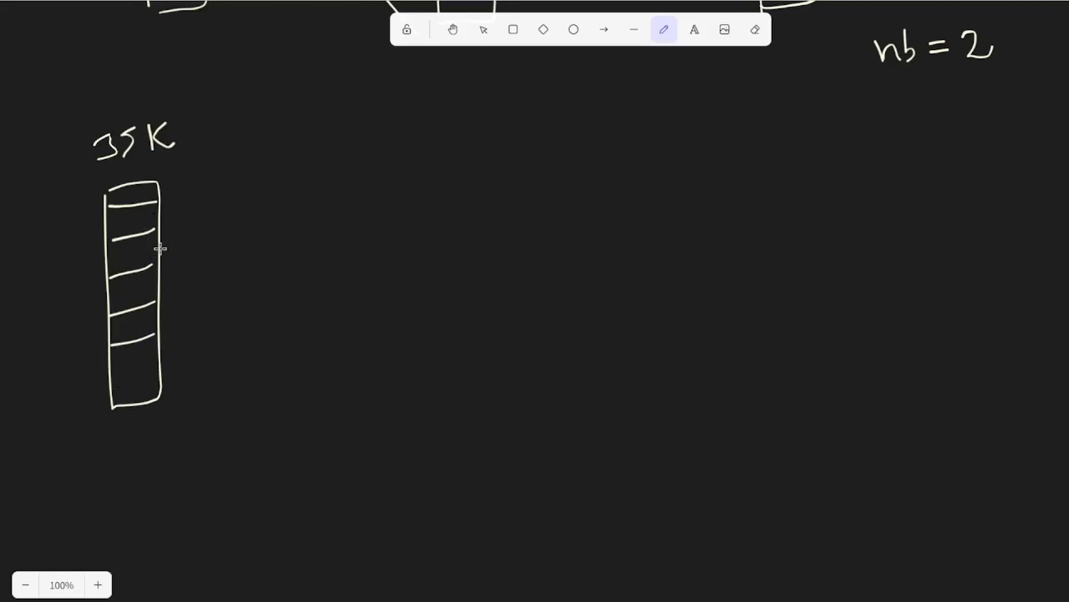
# Draw arrows out of an upper and the bottom vector row and label them w1 and w2
pyautogui.moveTo(164, 287); pyautogui.dragTo(188, 314)
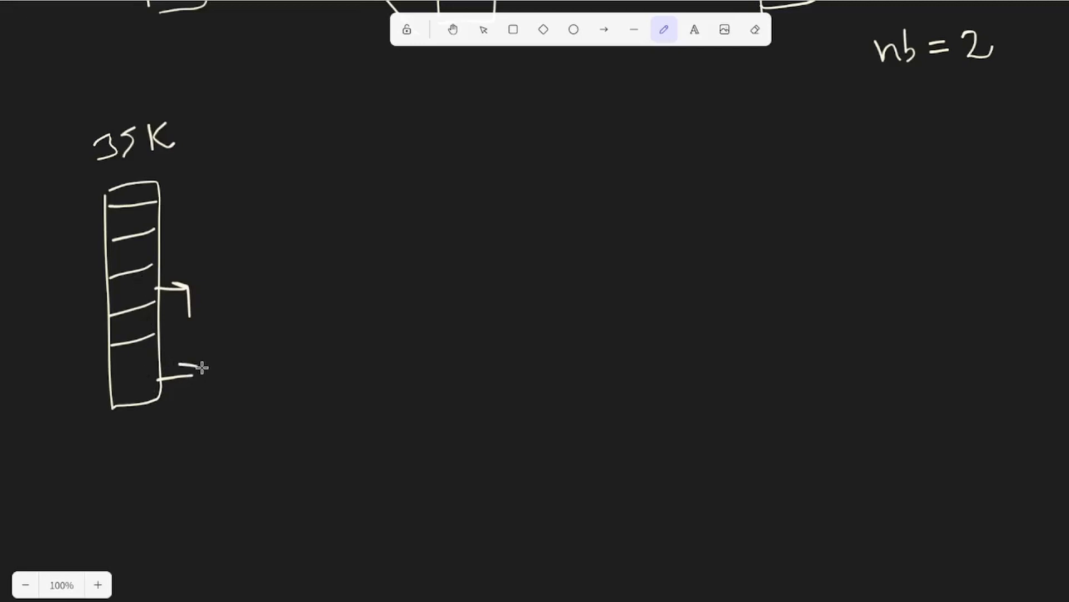
pyautogui.moveTo(198, 368); pyautogui.dragTo(194, 409)
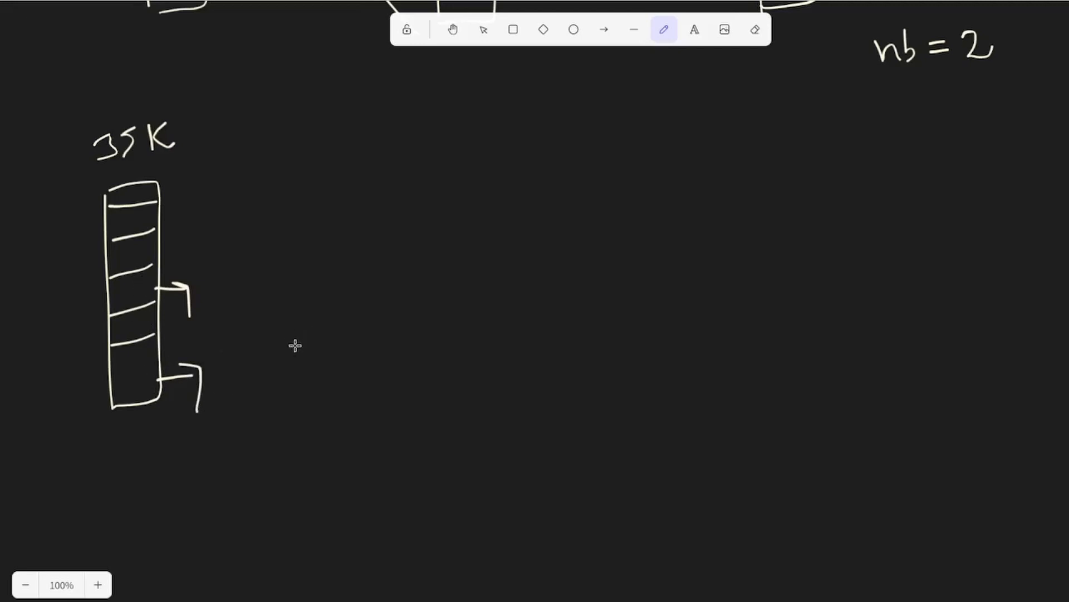
pyautogui.moveTo(218, 287)
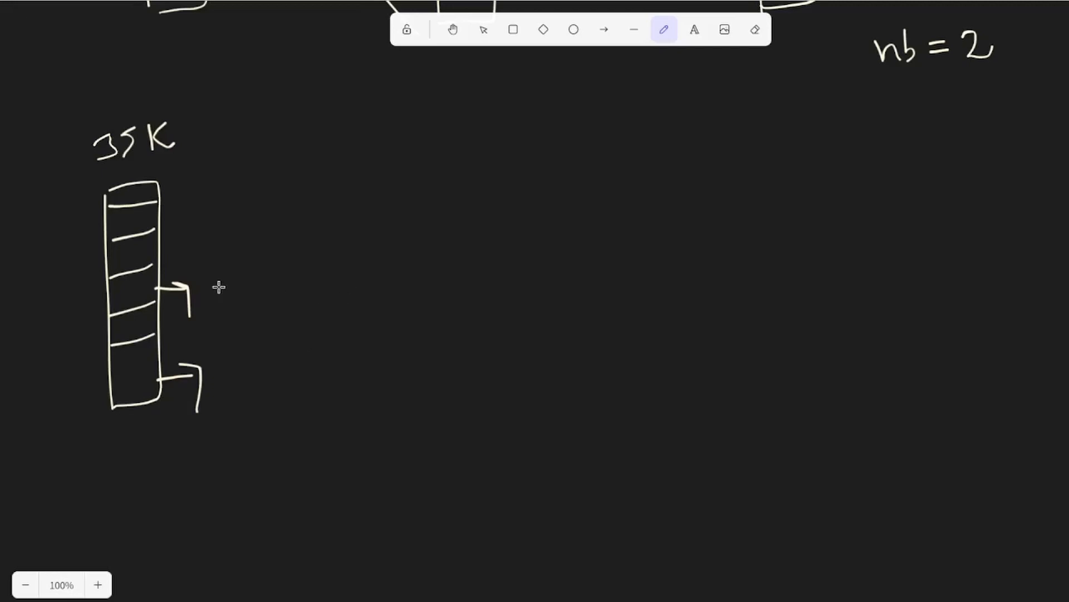
pyautogui.moveTo(206, 292)
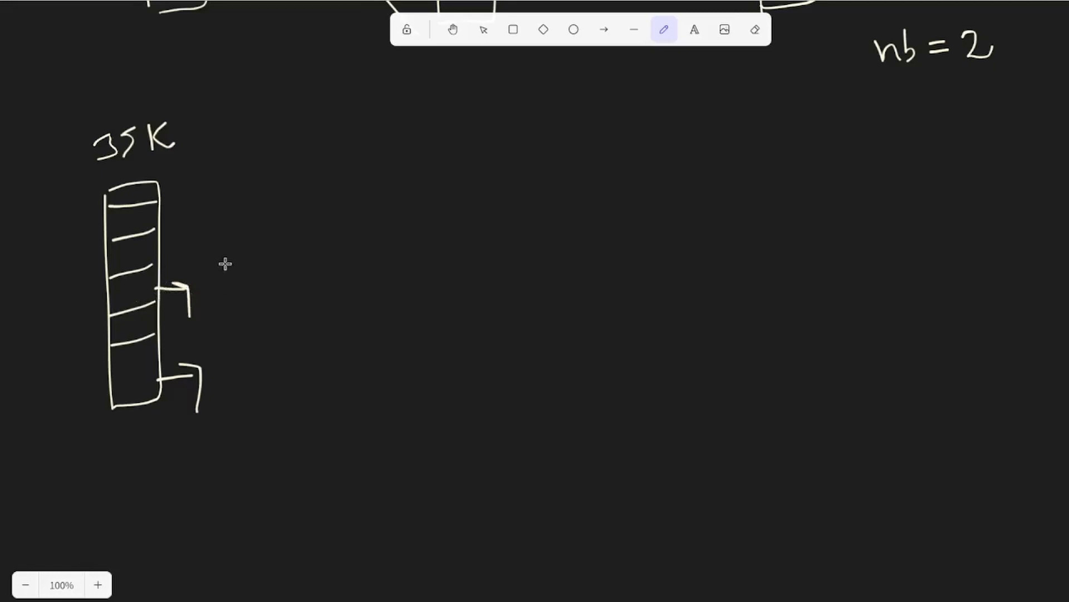
pyautogui.moveTo(225, 274)
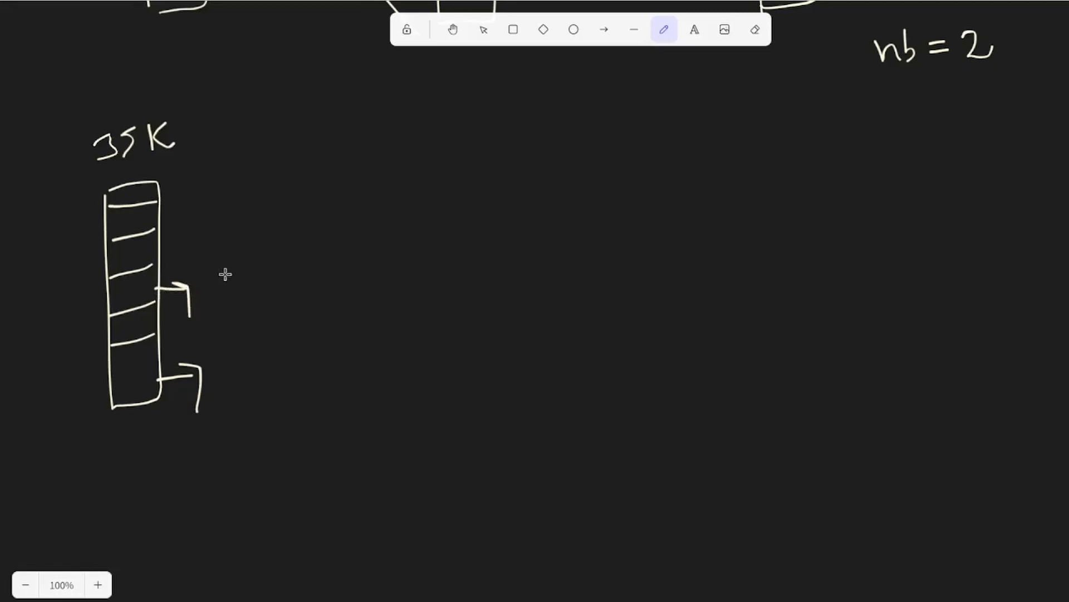
pyautogui.moveTo(205, 280); pyautogui.dragTo(249, 294)
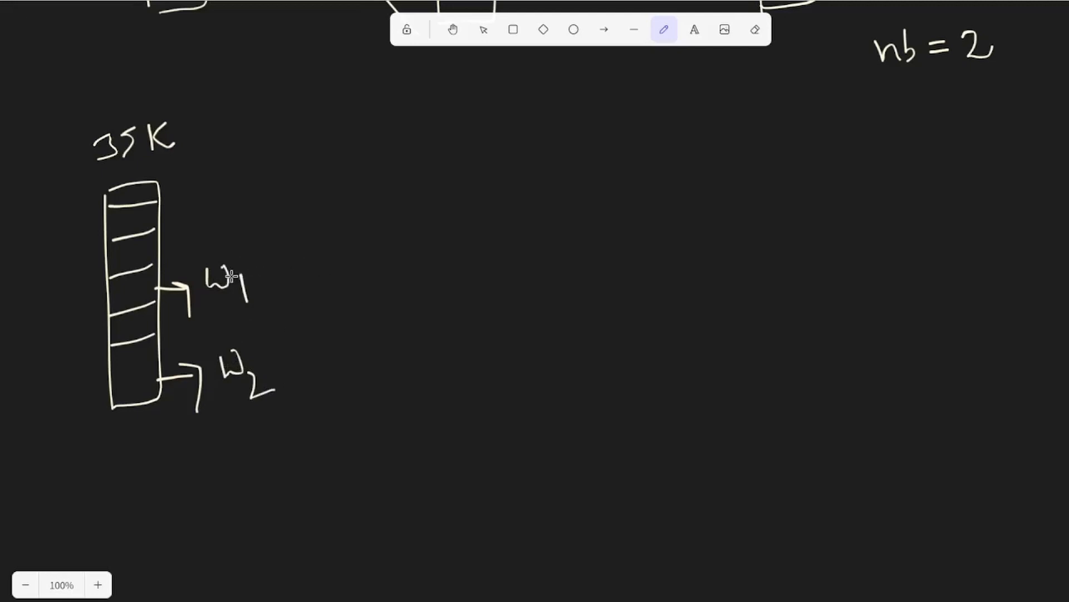
pyautogui.moveTo(274, 134)
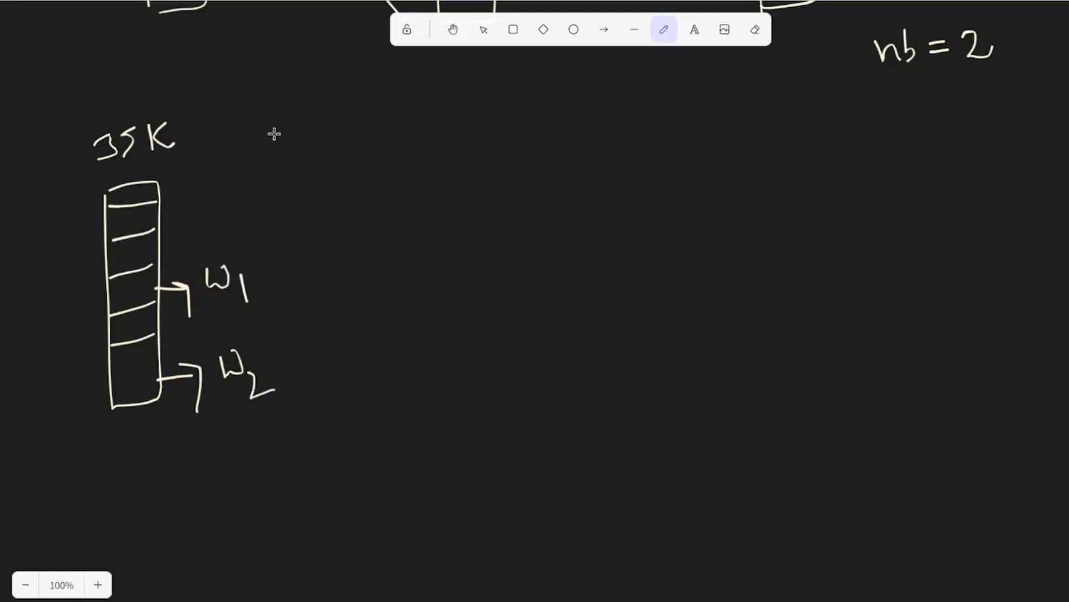
# Draw an arrow continuing on from w1 toward its copied vector
pyautogui.scroll(-3)
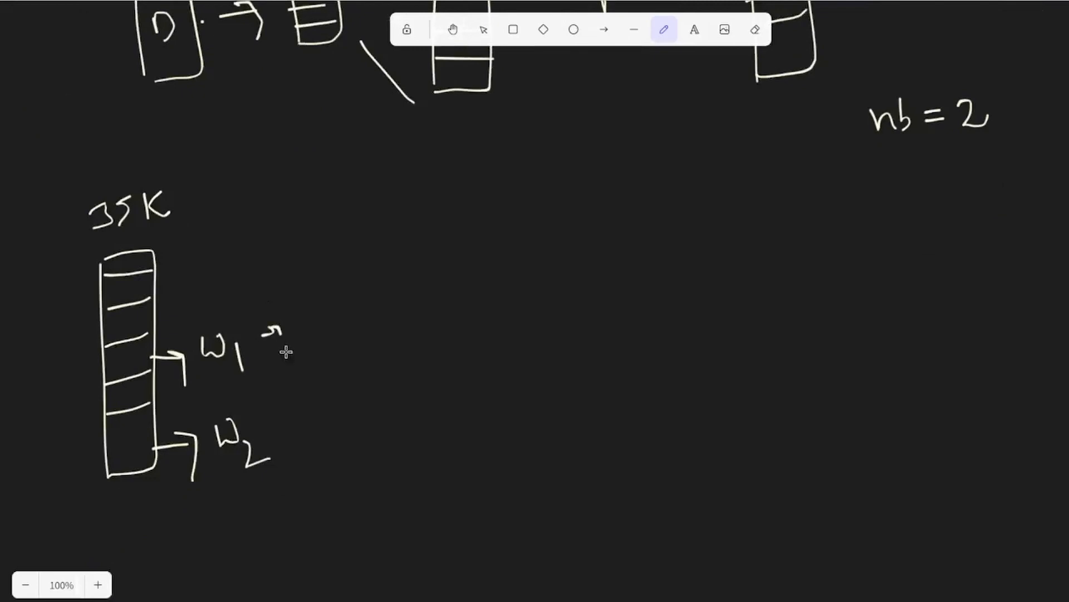
pyautogui.moveTo(313, 259); pyautogui.dragTo(348, 389)
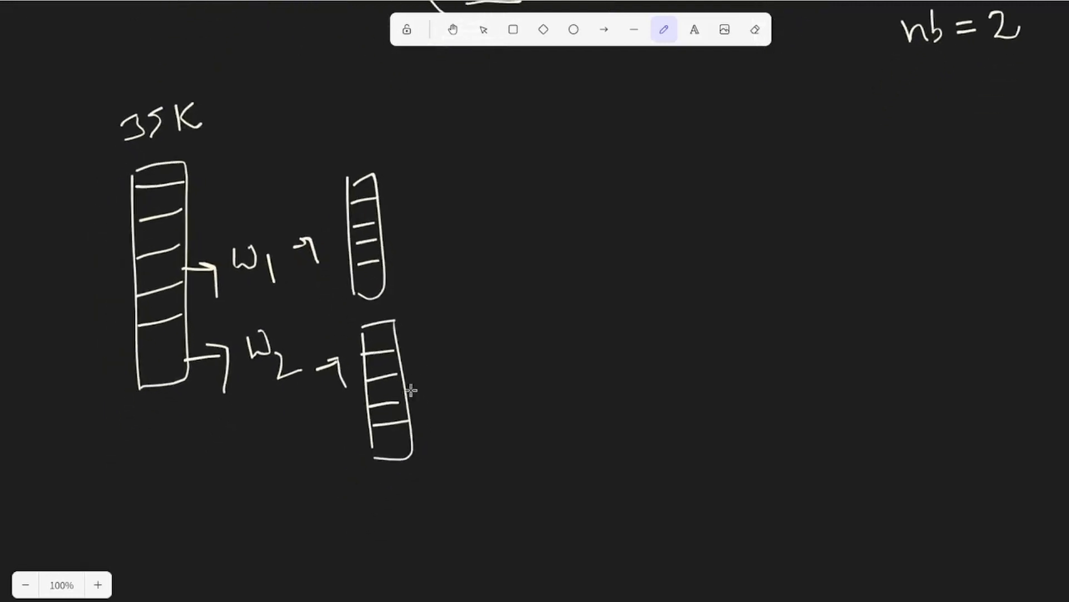
pyautogui.moveTo(496, 396)
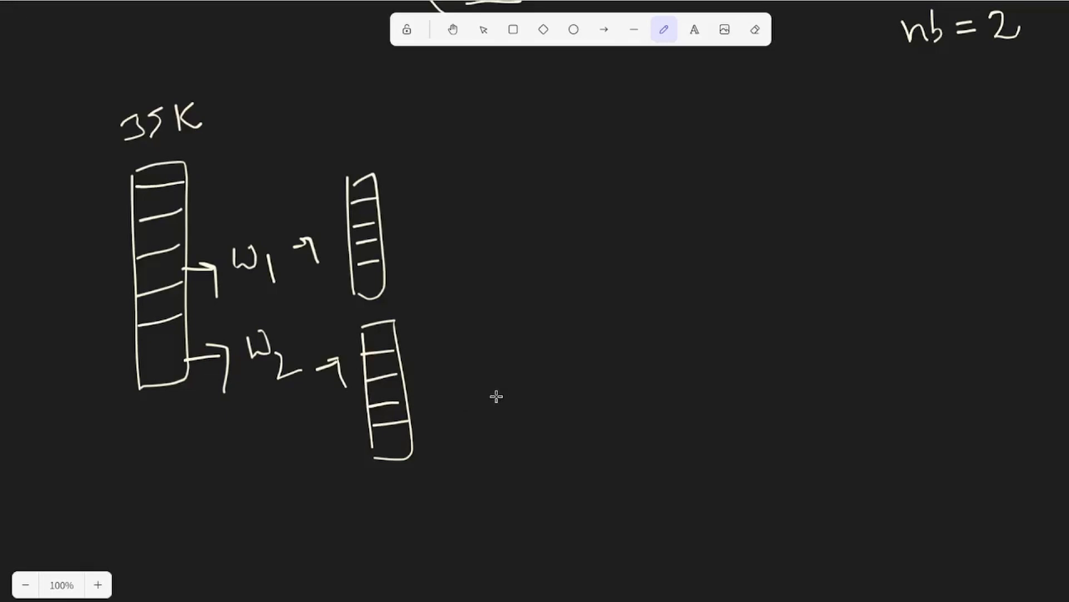
pyautogui.moveTo(549, 392)
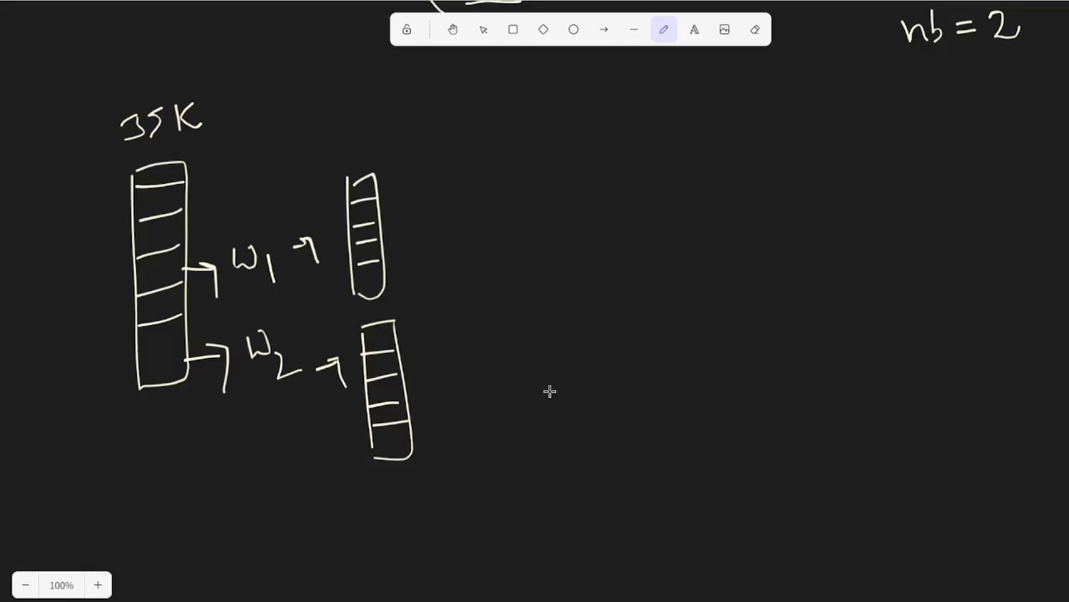
pyautogui.moveTo(115, 161)
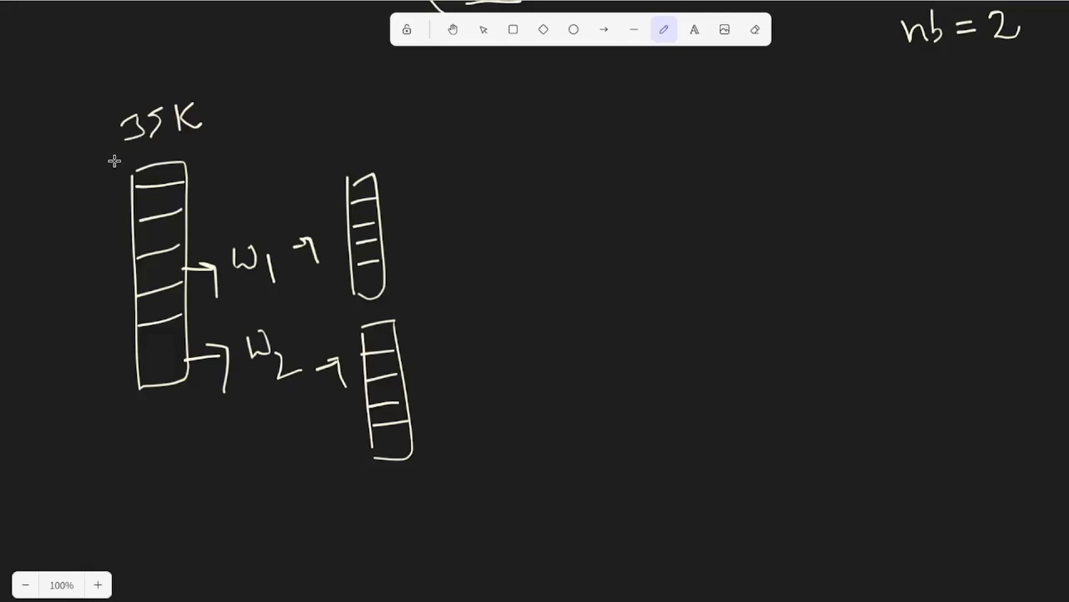
pyautogui.moveTo(264, 362)
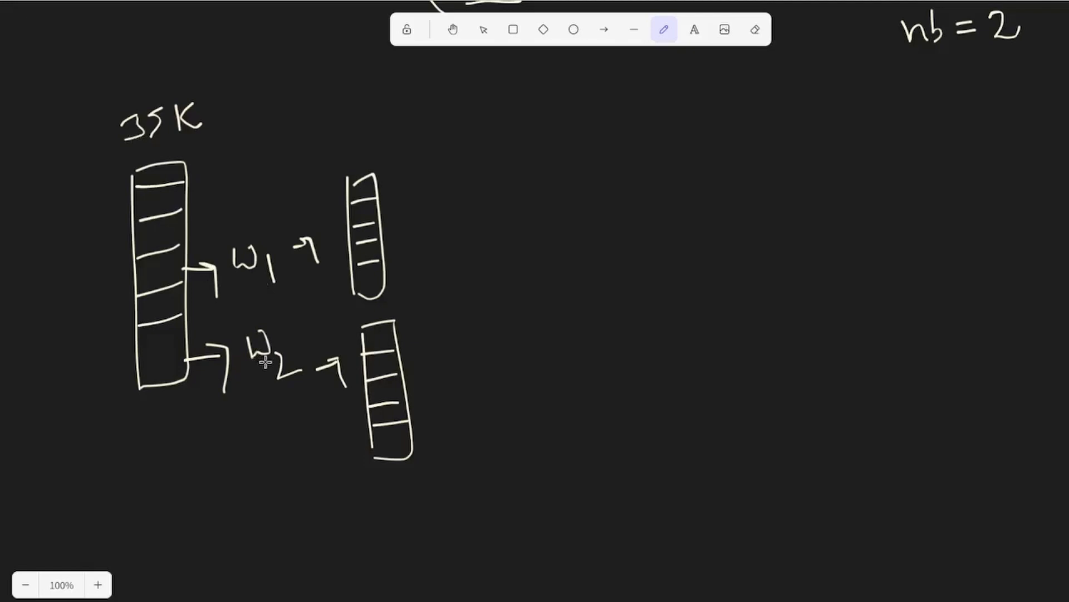
pyautogui.moveTo(298, 367)
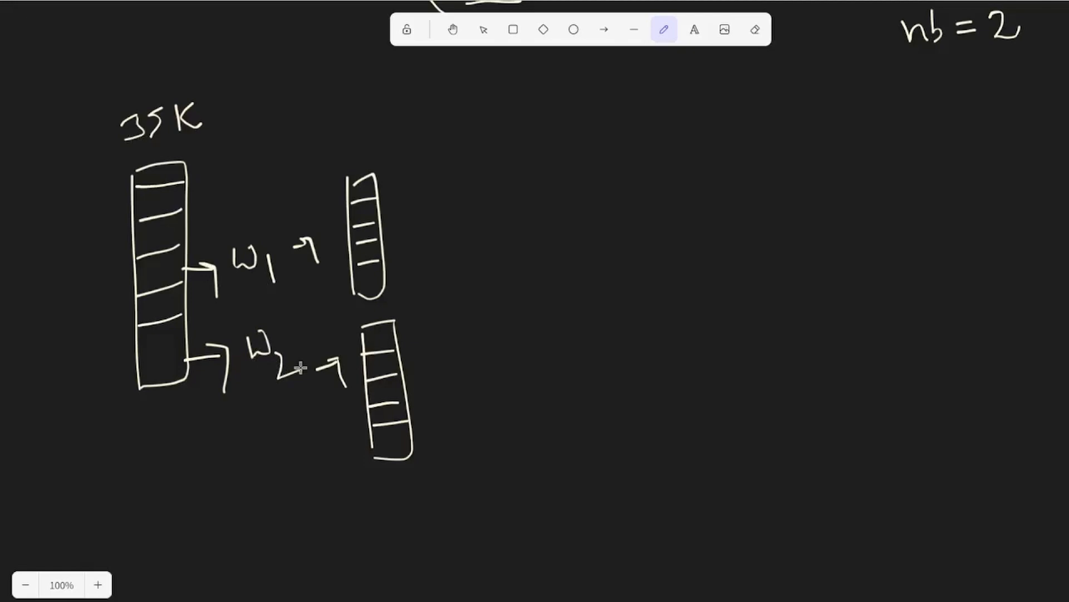
pyautogui.moveTo(368, 136)
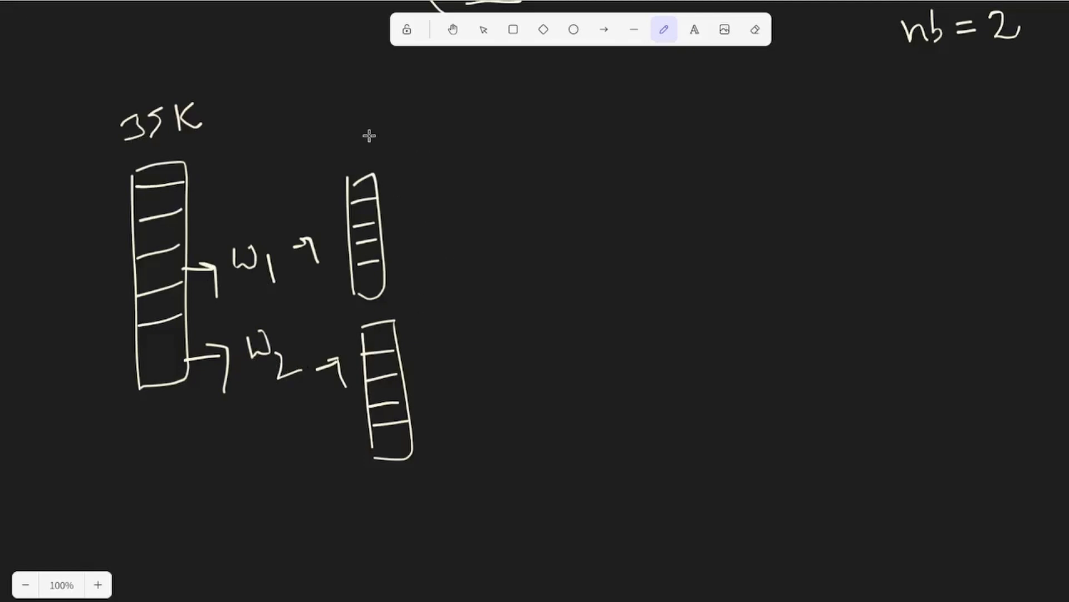
pyautogui.moveTo(376, 475)
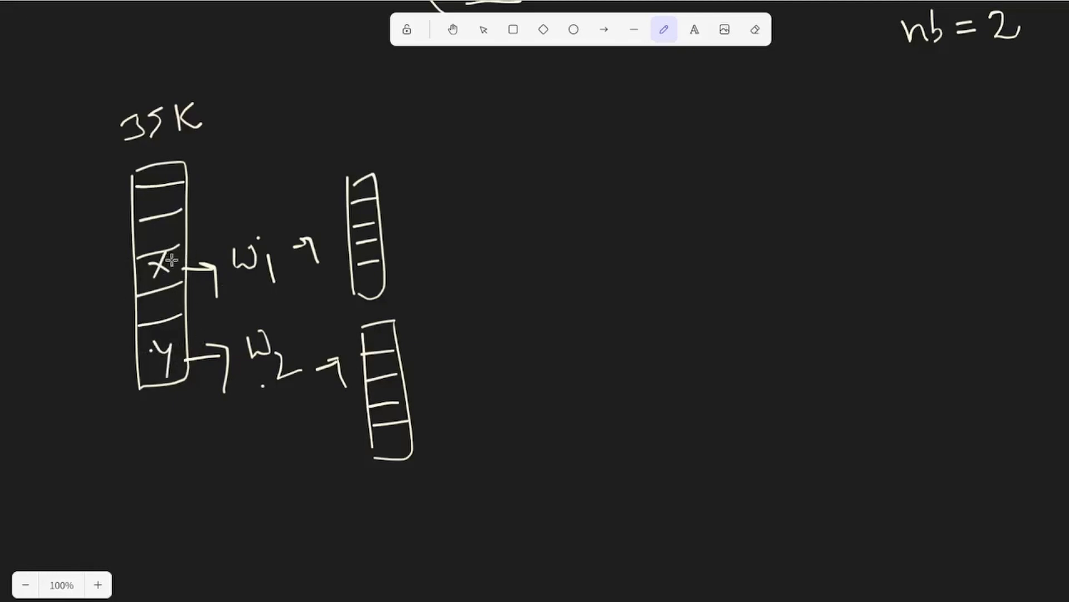
pyautogui.moveTo(276, 309)
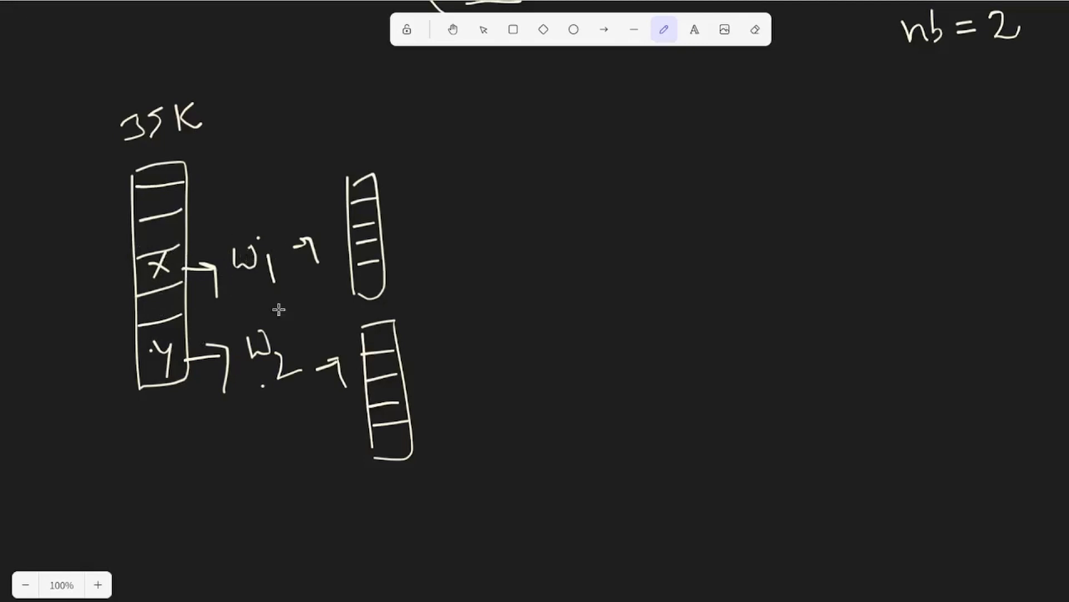
pyautogui.moveTo(167, 331)
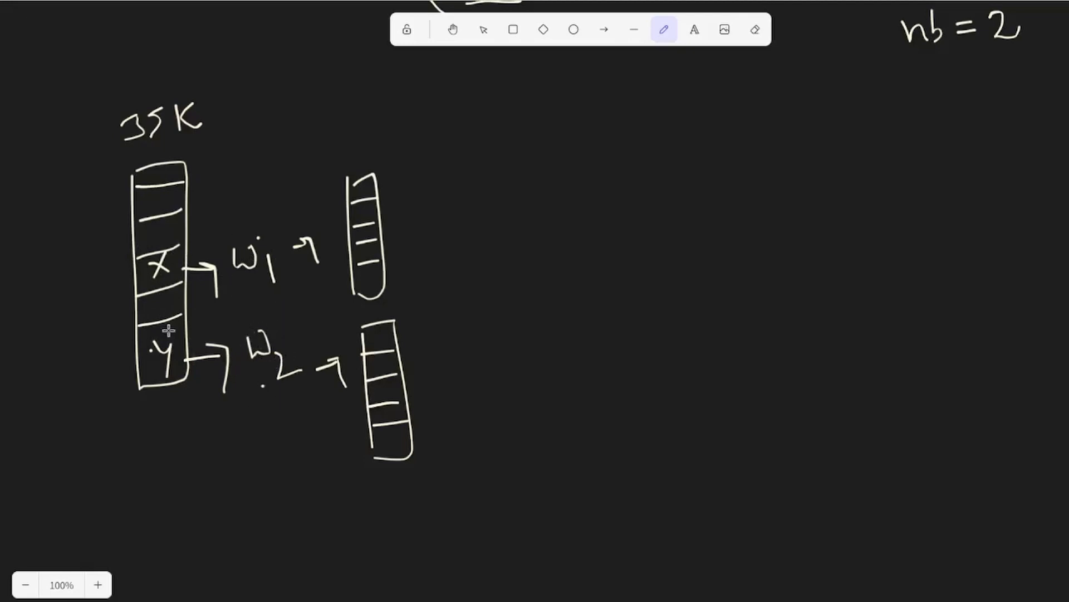
pyautogui.moveTo(174, 367)
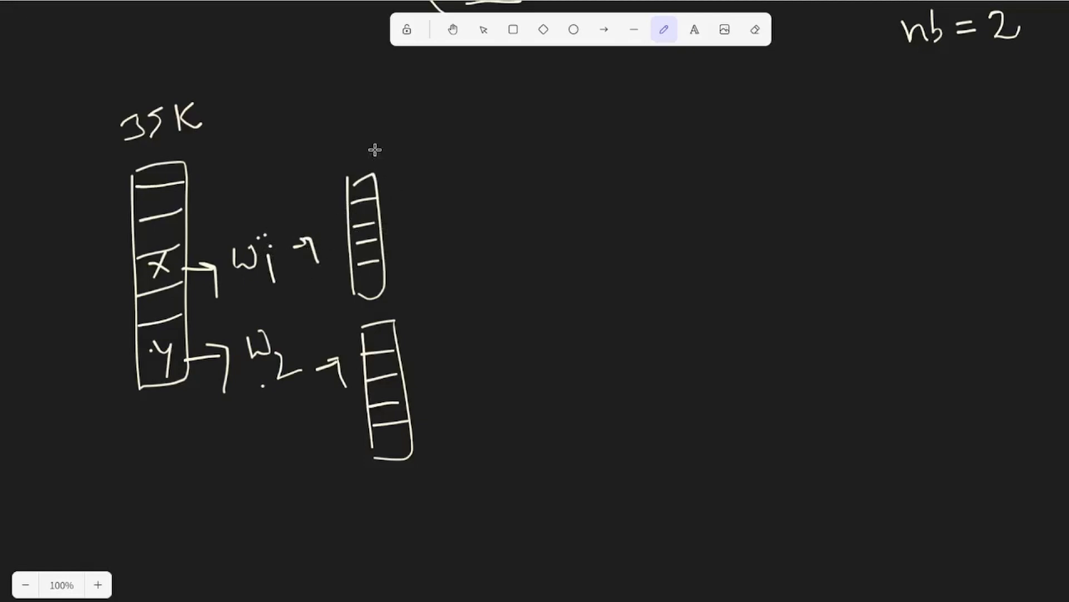
# Write the 35K size label beside the upper copied vector
pyautogui.moveTo(362, 168); pyautogui.dragTo(392, 154)
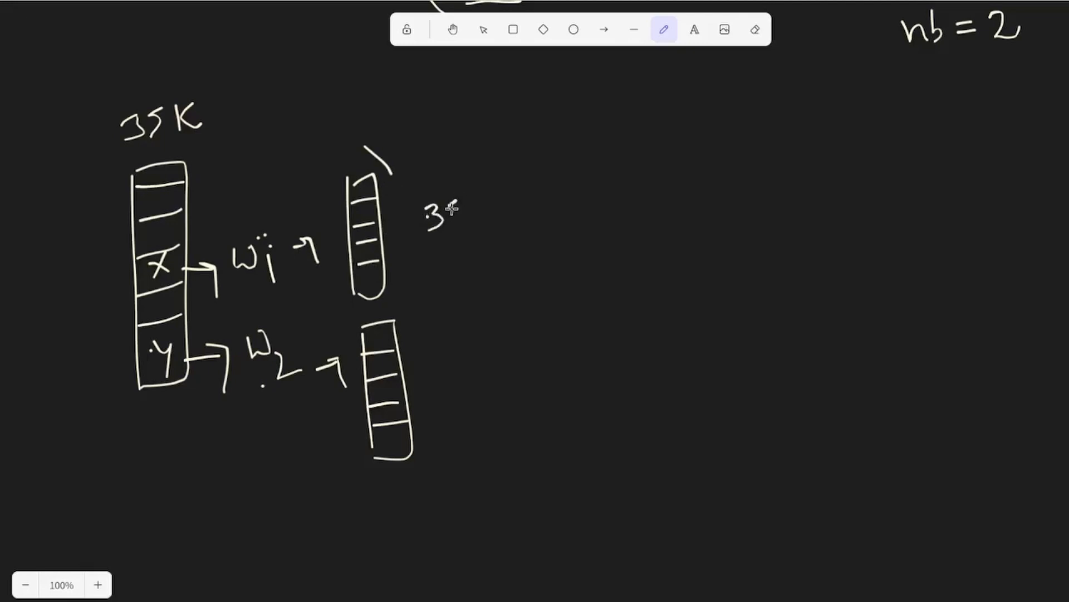
pyautogui.write('35K')
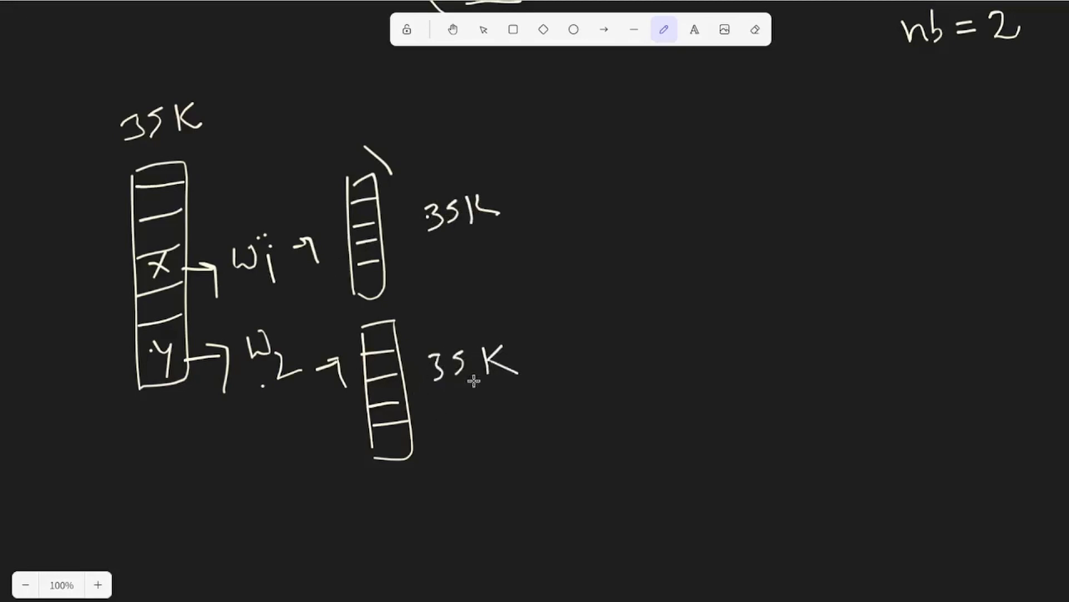
pyautogui.moveTo(185, 367)
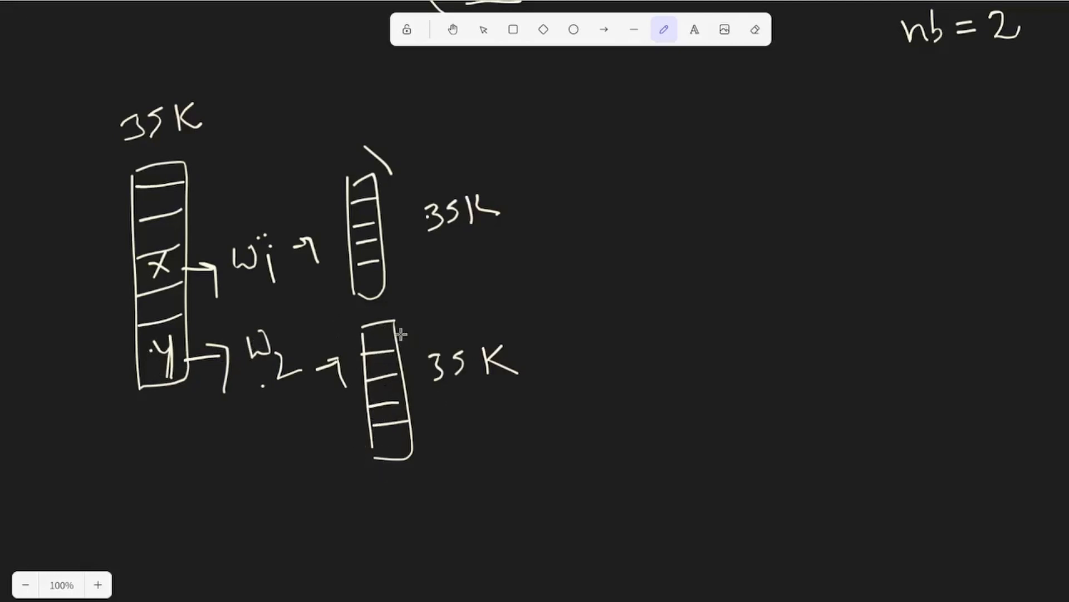
pyautogui.moveTo(542, 217)
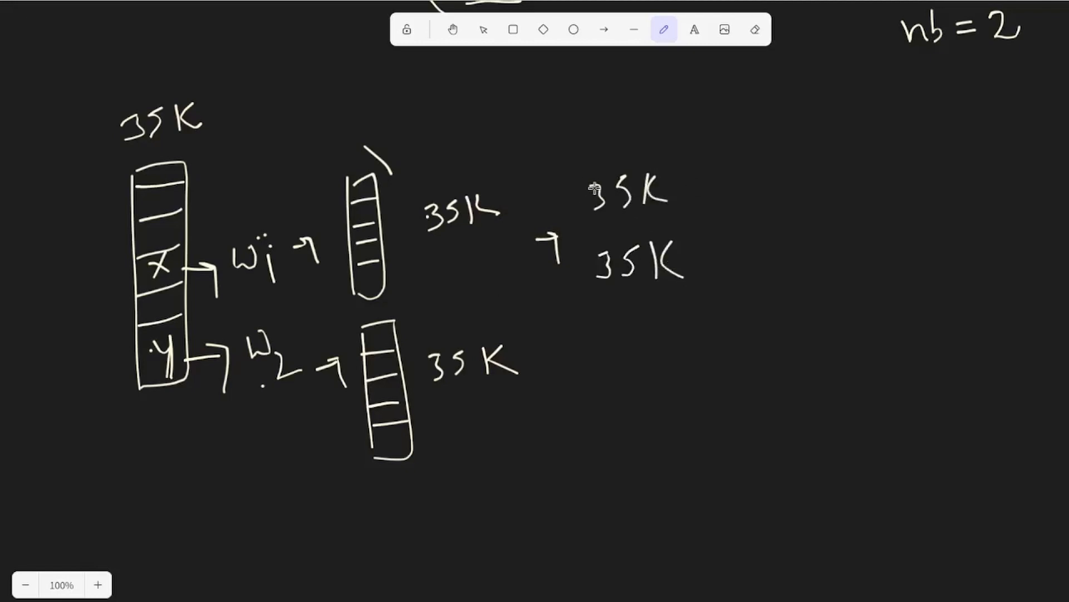
pyautogui.moveTo(617, 367)
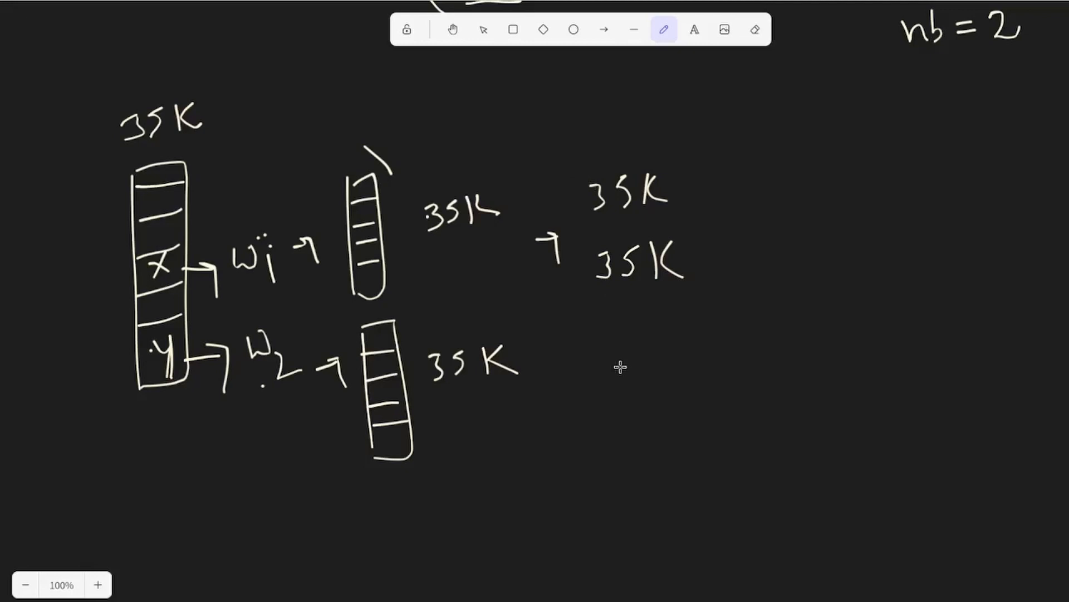
pyautogui.moveTo(524, 91)
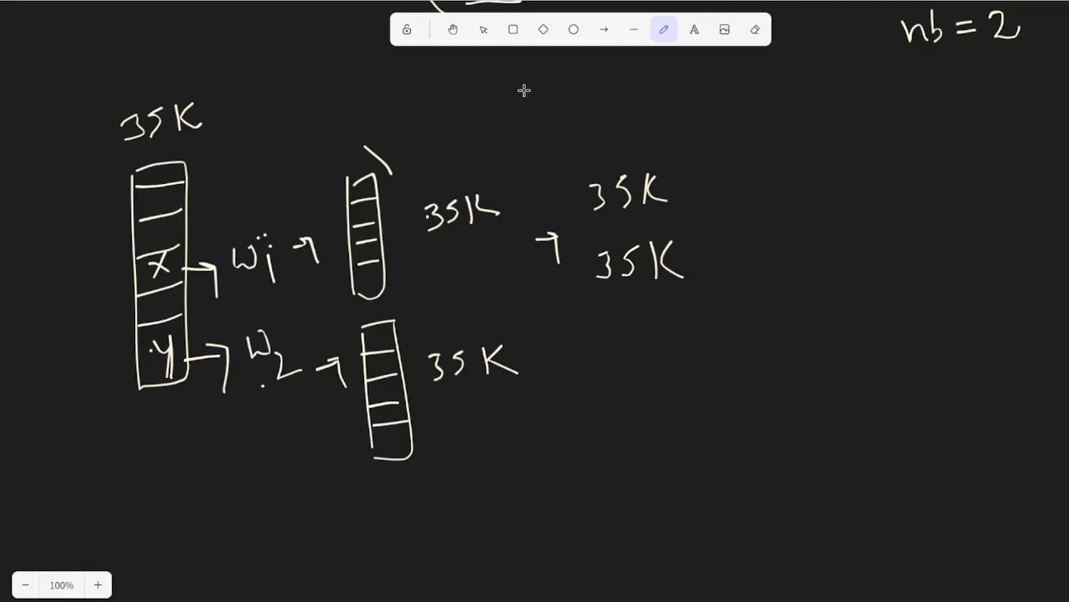
# Add a plus between the two 35K values and write the 70K total after the arrow
pyautogui.moveTo(617, 219); pyautogui.dragTo(631, 235)
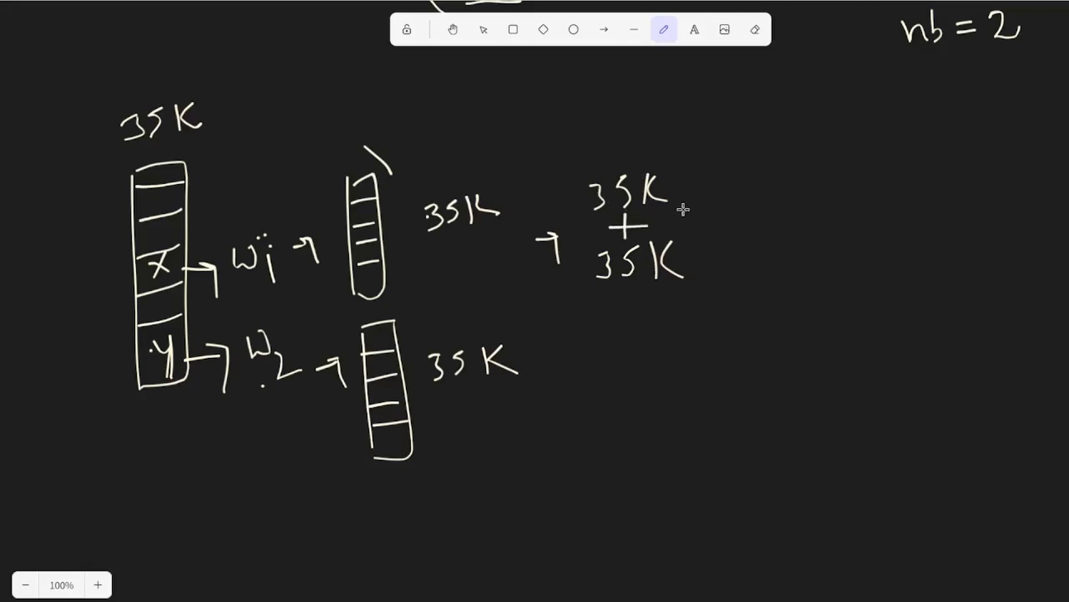
pyautogui.moveTo(696, 212); pyautogui.dragTo(757, 211)
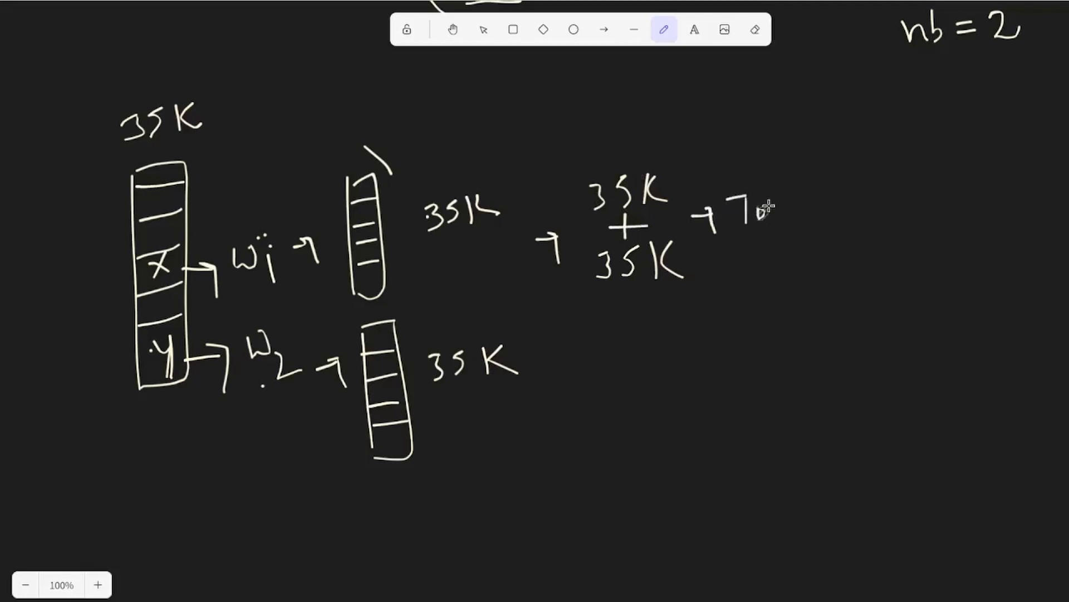
pyautogui.write('K')
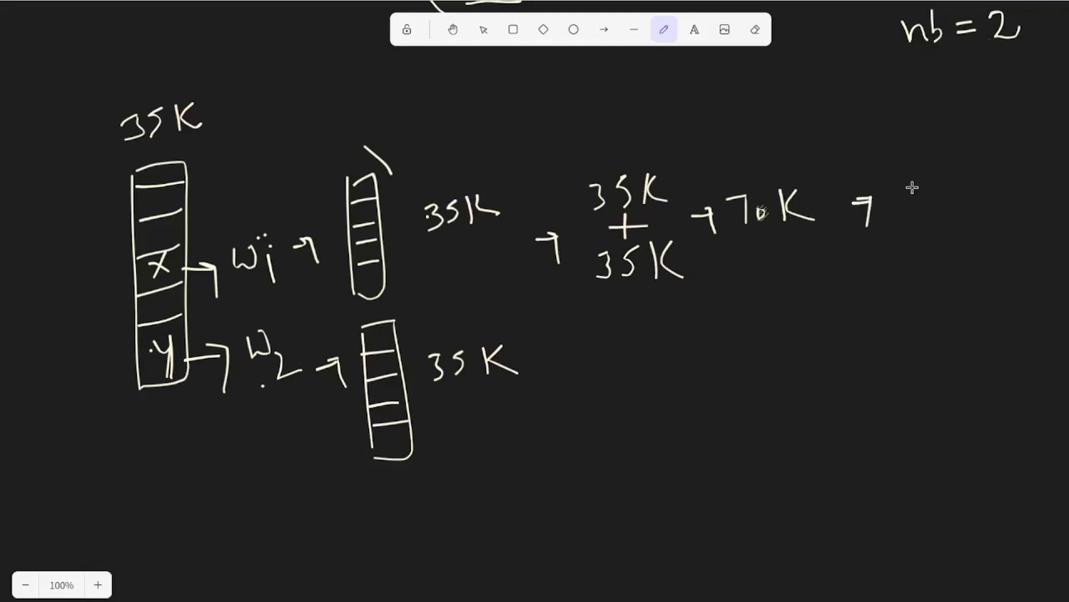
pyautogui.moveTo(993, 147)
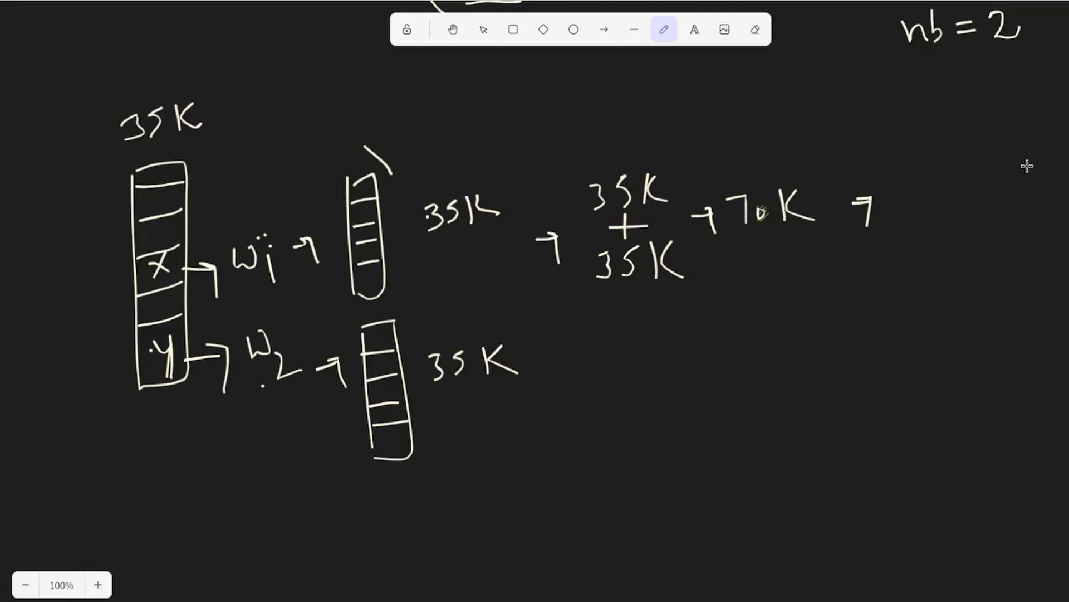
pyautogui.moveTo(271, 258)
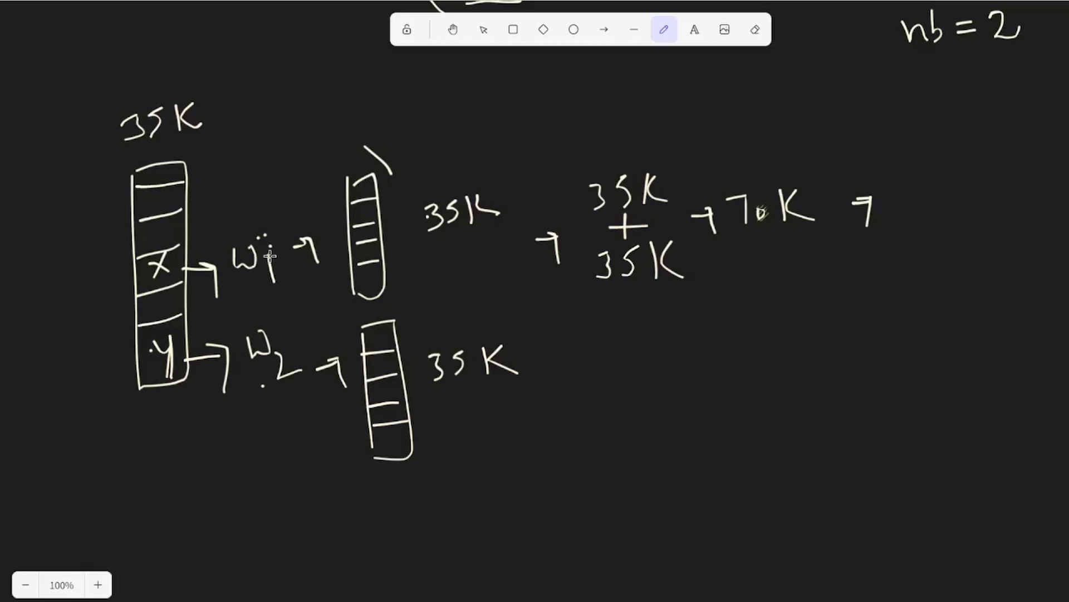
pyautogui.moveTo(154, 290)
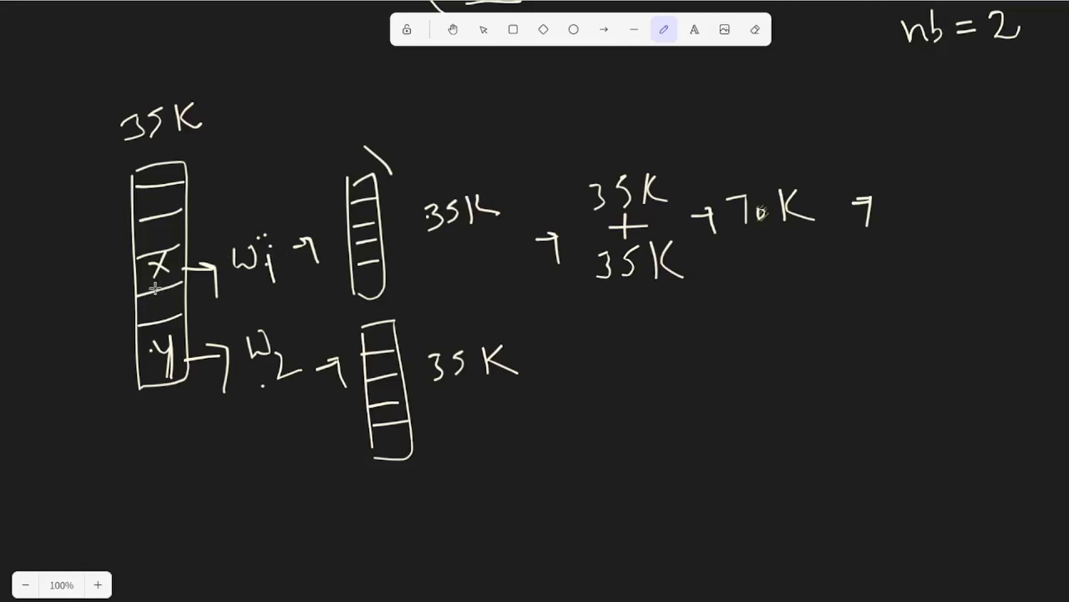
pyautogui.moveTo(363, 256)
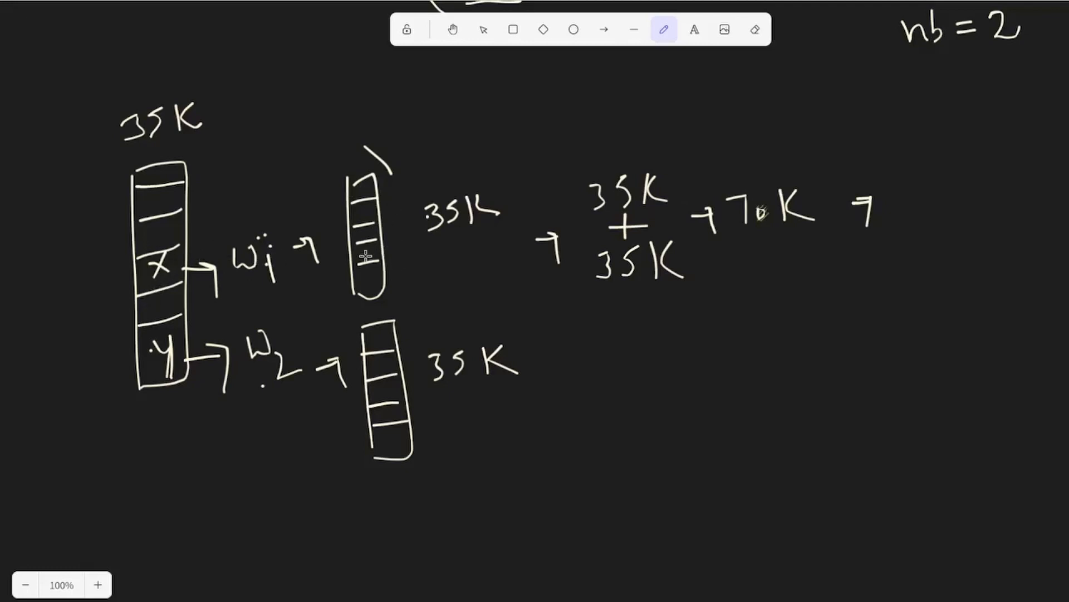
# Write x in the upper copied vector and extend the w1 arrow to it
pyautogui.moveTo(355, 249); pyautogui.dragTo(378, 266)
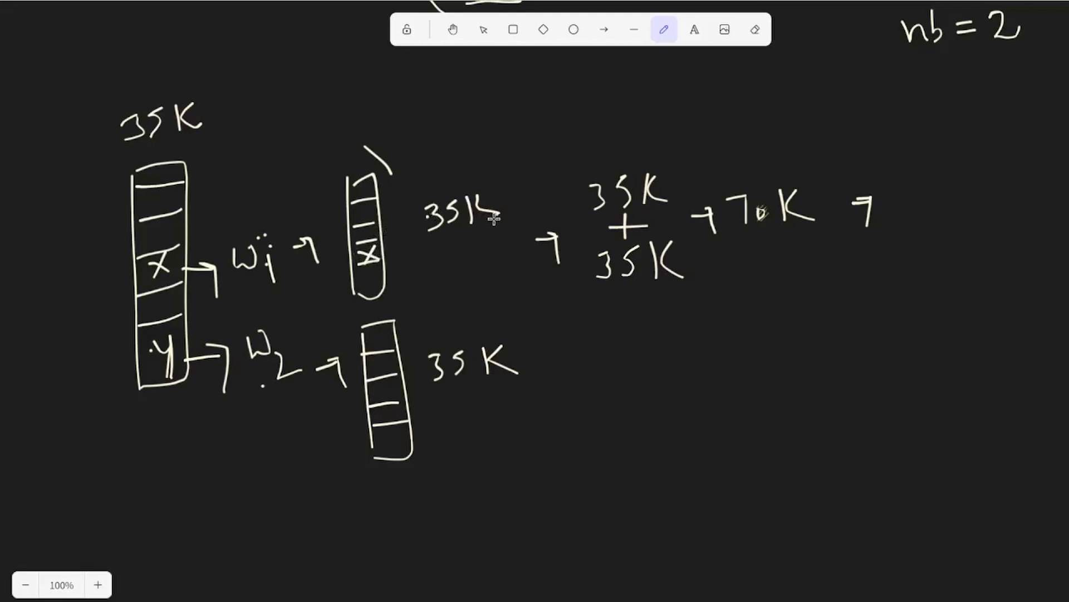
pyautogui.moveTo(286, 270); pyautogui.dragTo(334, 256)
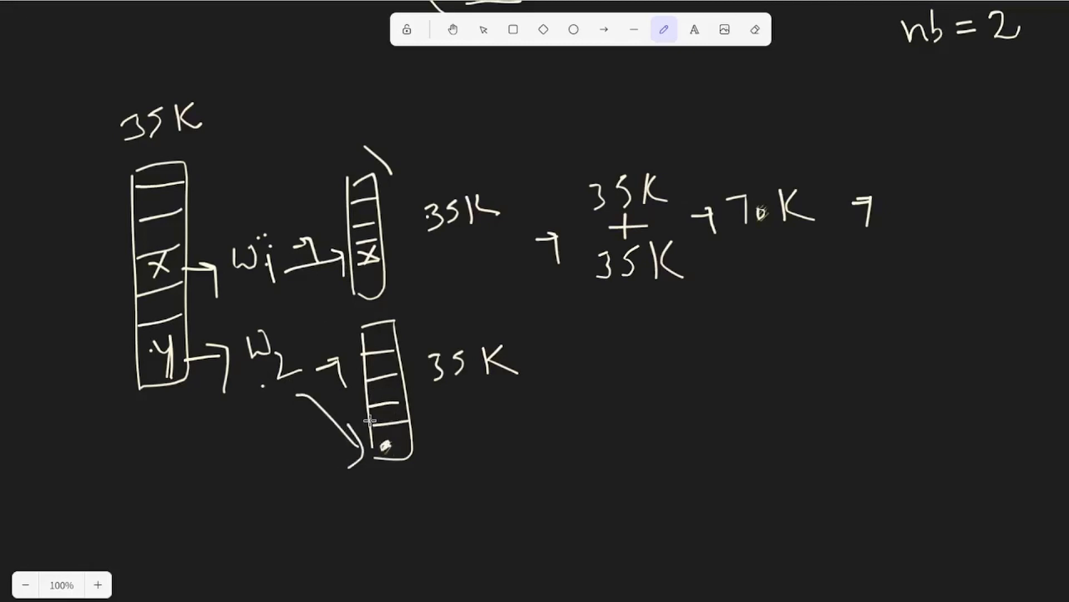
pyautogui.moveTo(395, 250)
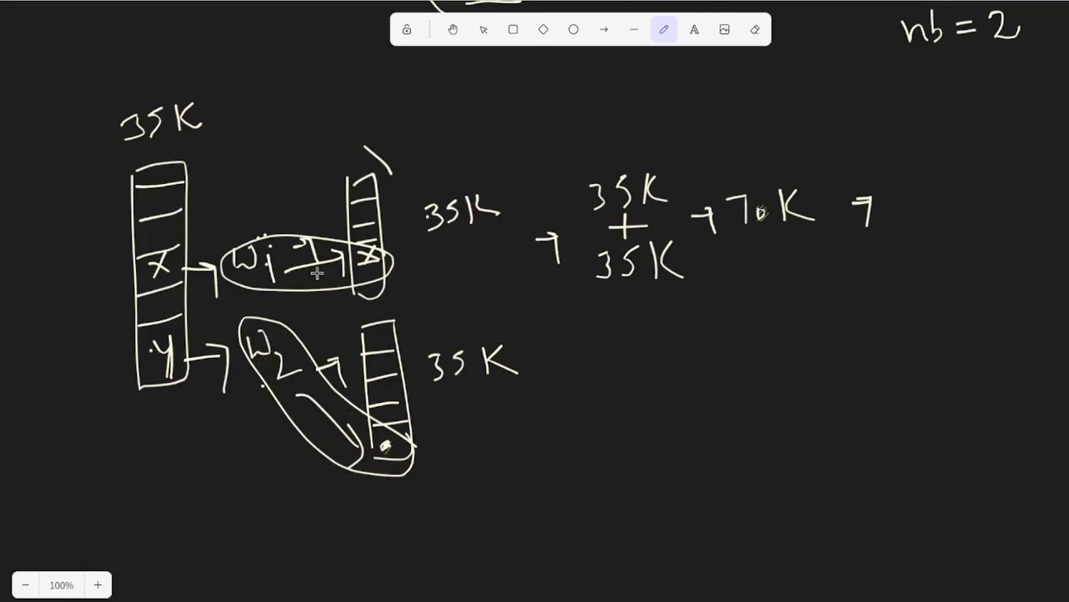
pyautogui.moveTo(904, 160)
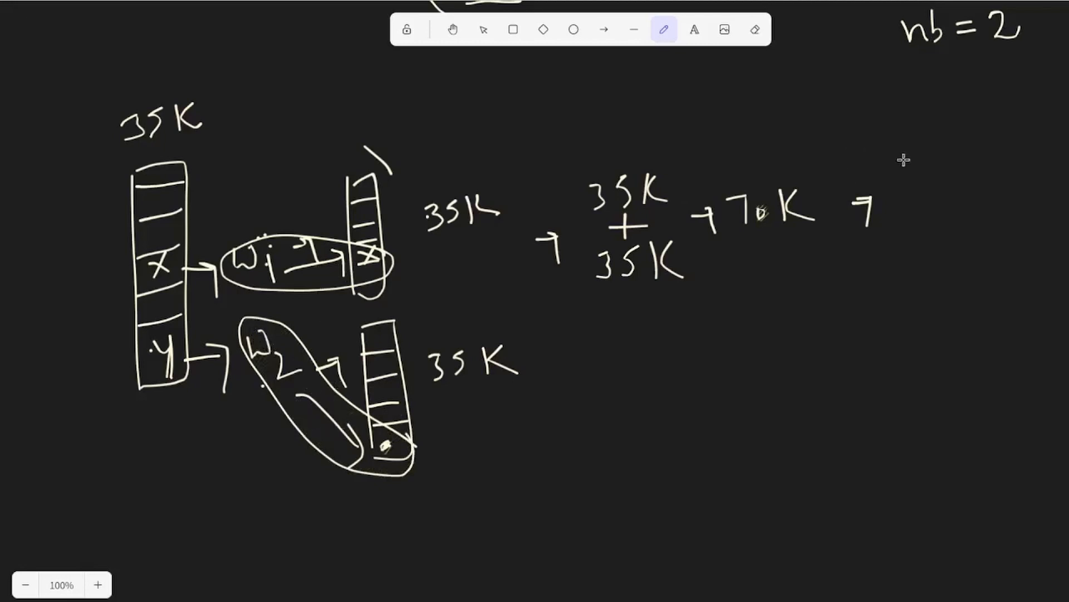
# Write the first candidate word pair w1 w5 after the 70K arrow
pyautogui.scroll(-3)
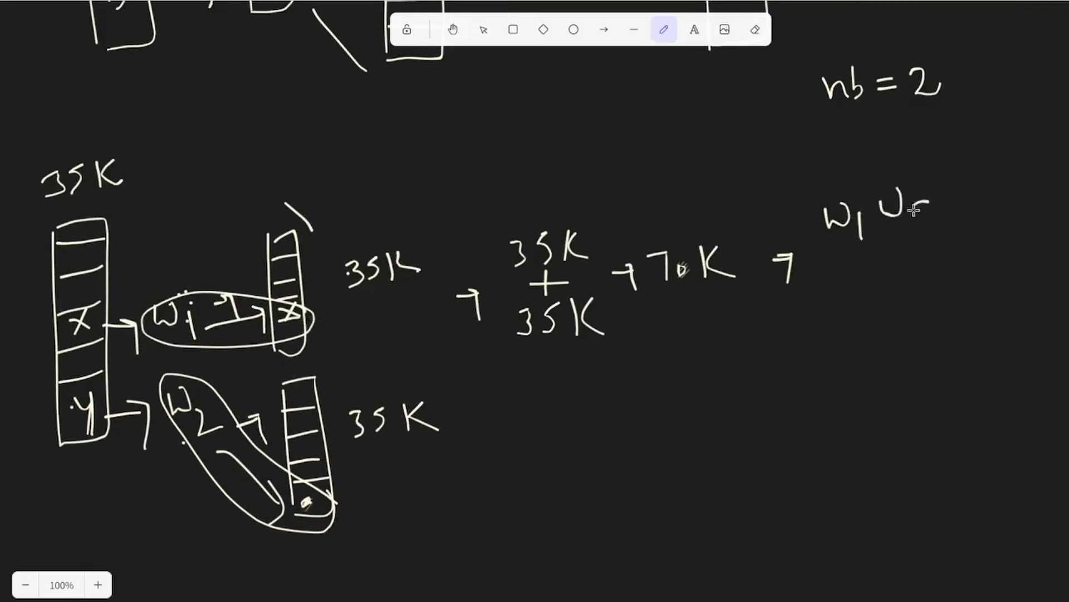
pyautogui.moveTo(832, 300); pyautogui.dragTo(900, 307)
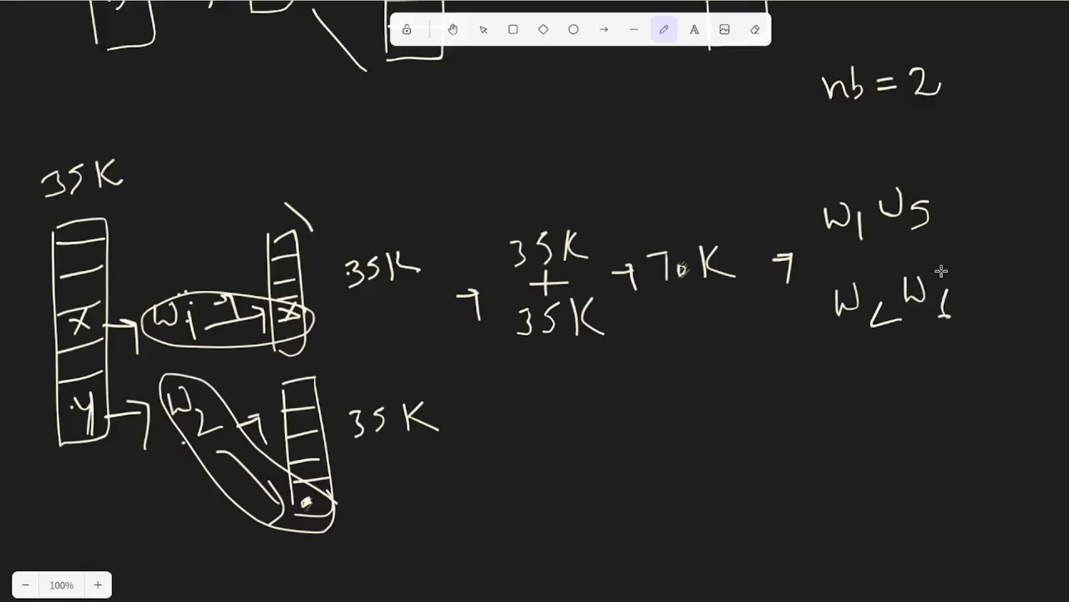
pyautogui.moveTo(315, 308)
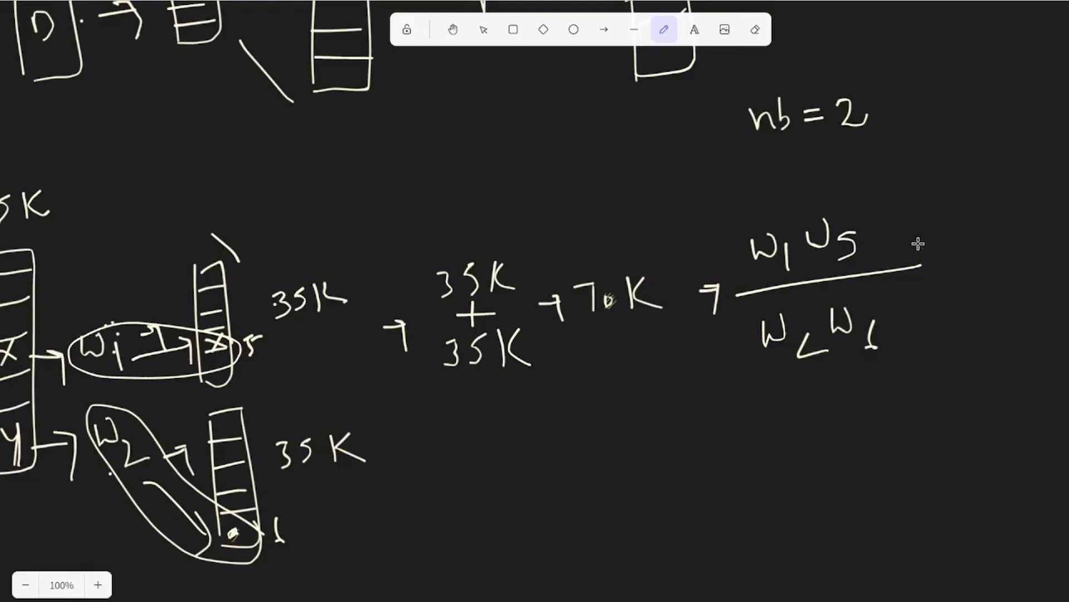
pyautogui.moveTo(851, 194)
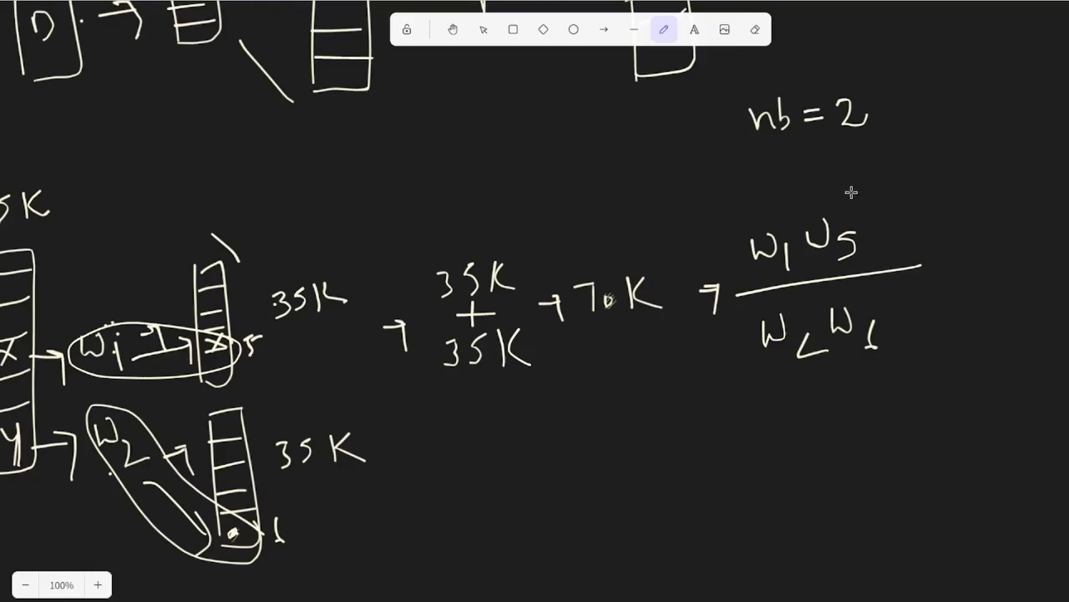
pyautogui.moveTo(887, 244)
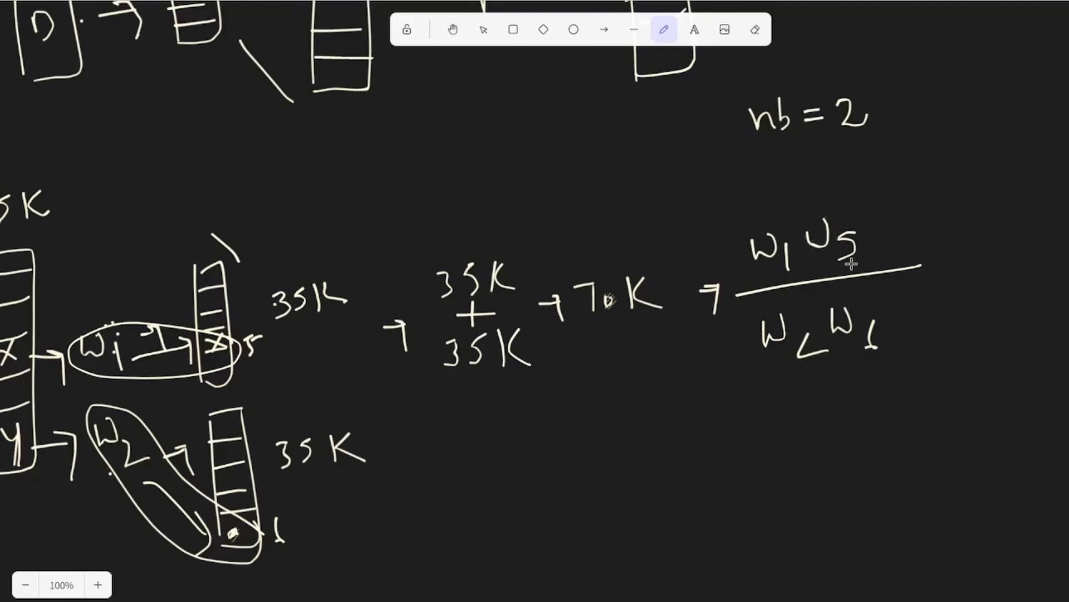
pyautogui.moveTo(846, 203)
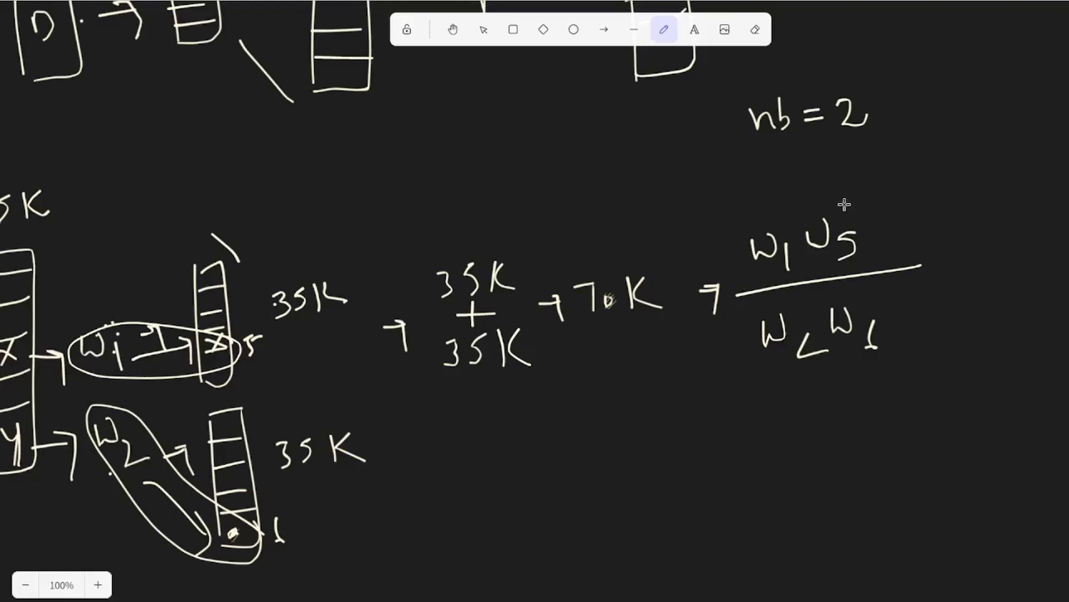
pyautogui.moveTo(875, 235)
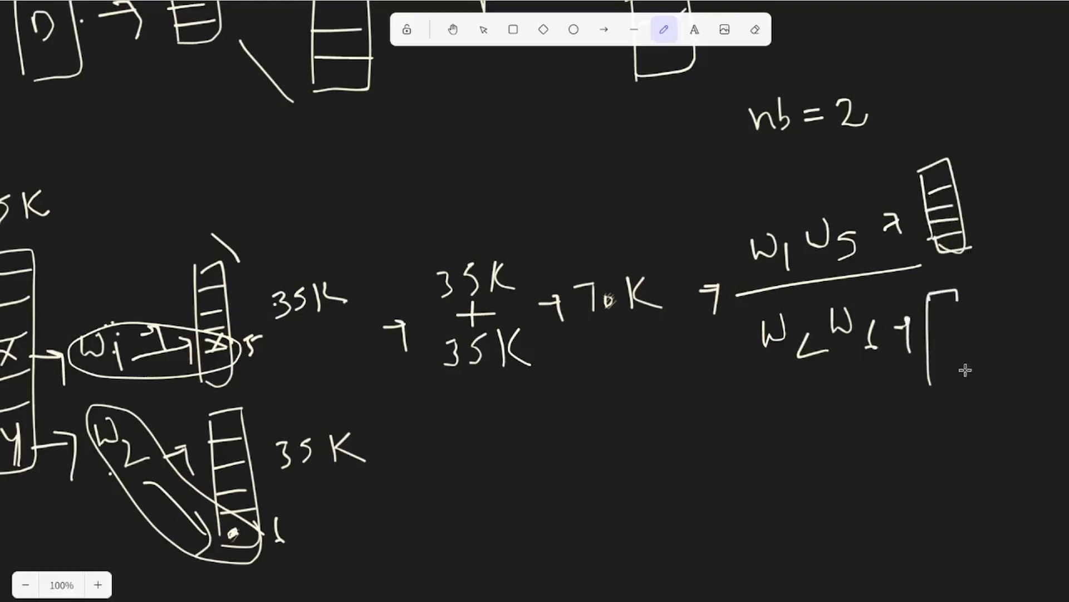
# Finish the second candidate's vector with circled entries, then mark the first candidate's vector with an X
pyautogui.moveTo(928, 297); pyautogui.dragTo(966, 372)
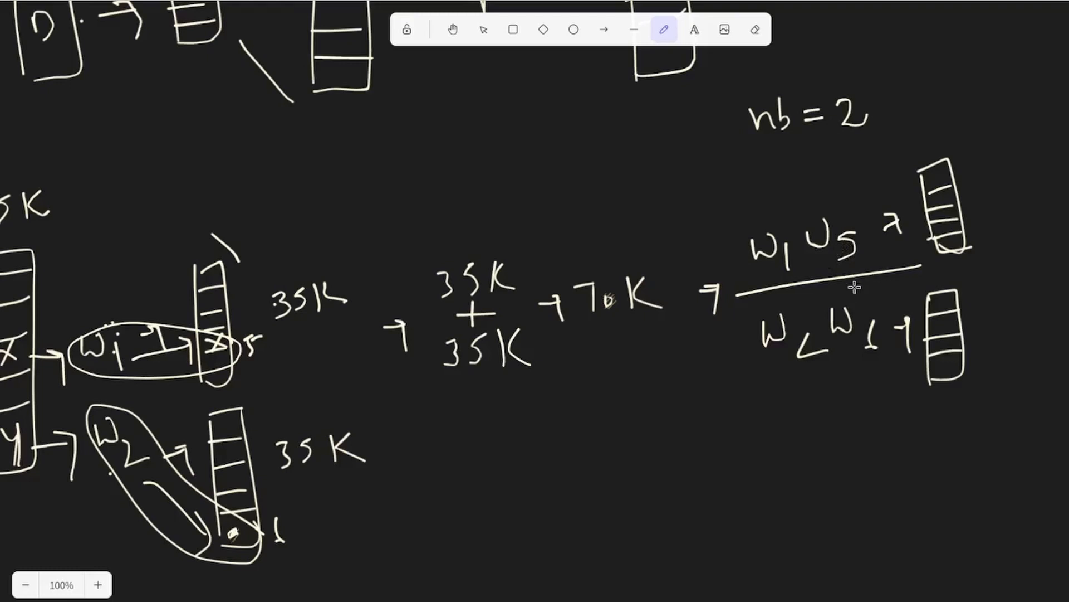
pyautogui.moveTo(975, 311)
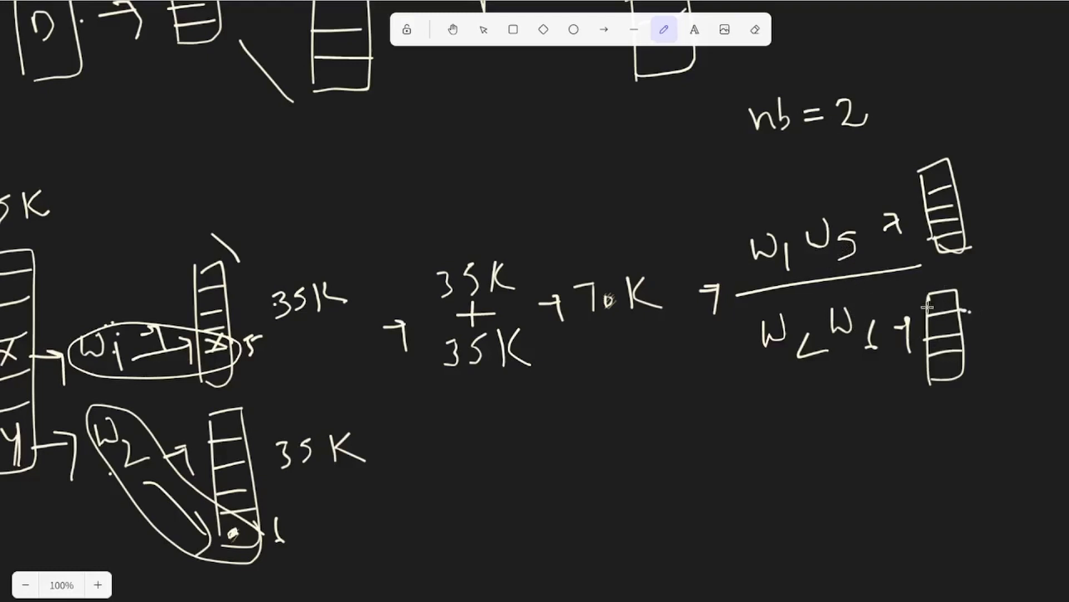
pyautogui.moveTo(915, 321); pyautogui.dragTo(990, 369)
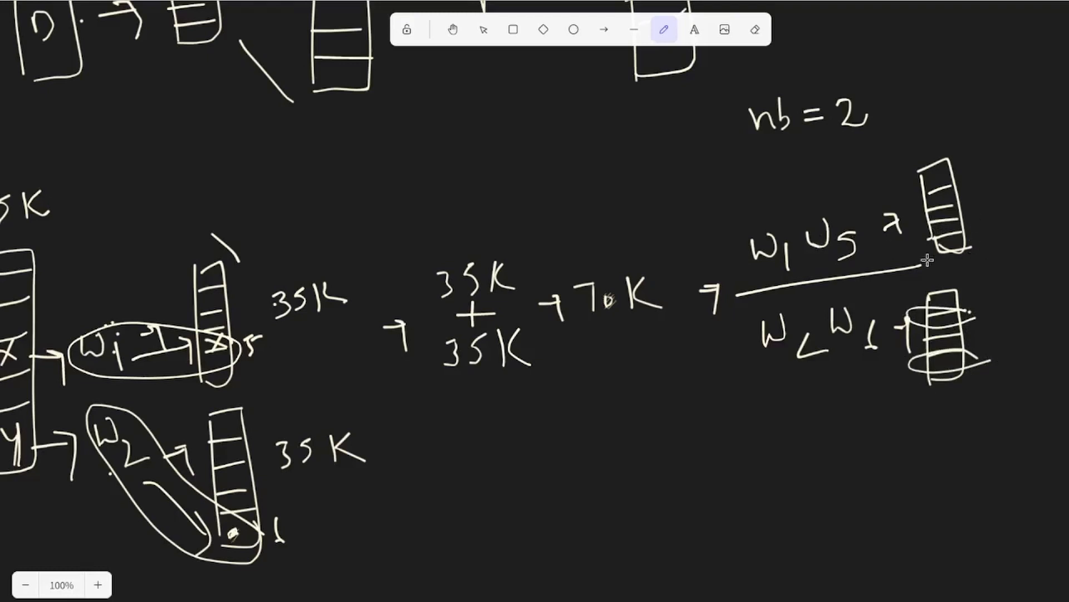
pyautogui.moveTo(924, 265); pyautogui.dragTo(1033, 270)
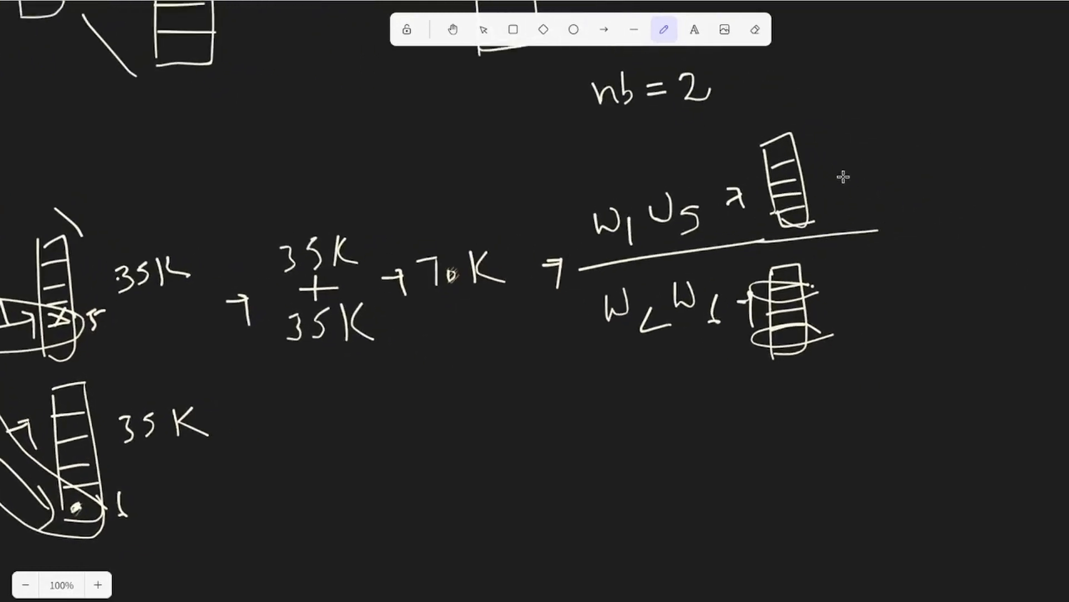
pyautogui.moveTo(829, 167); pyautogui.dragTo(853, 201)
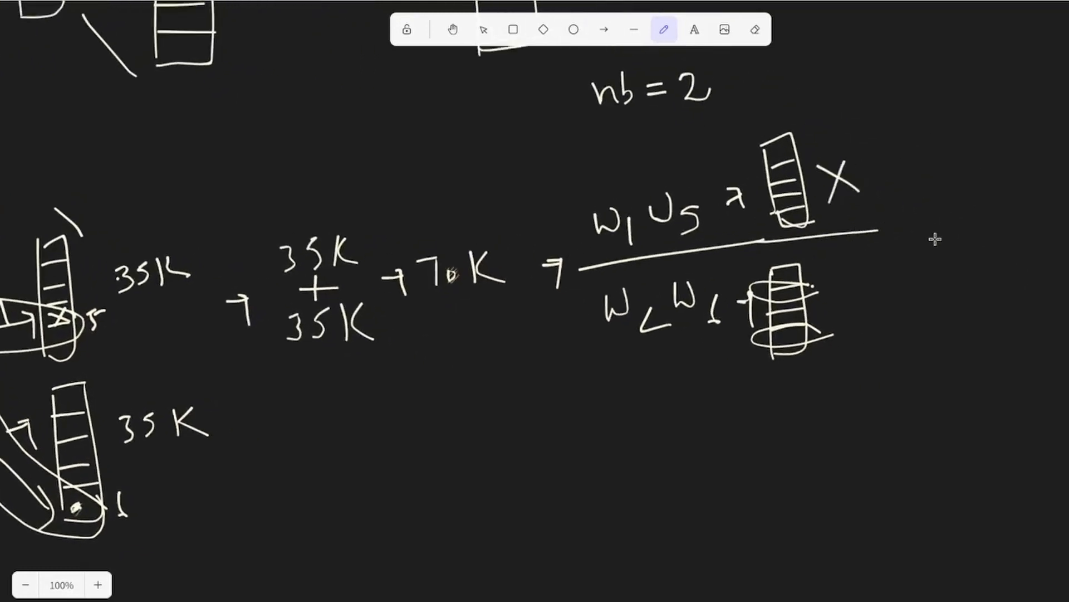
pyautogui.moveTo(593, 362)
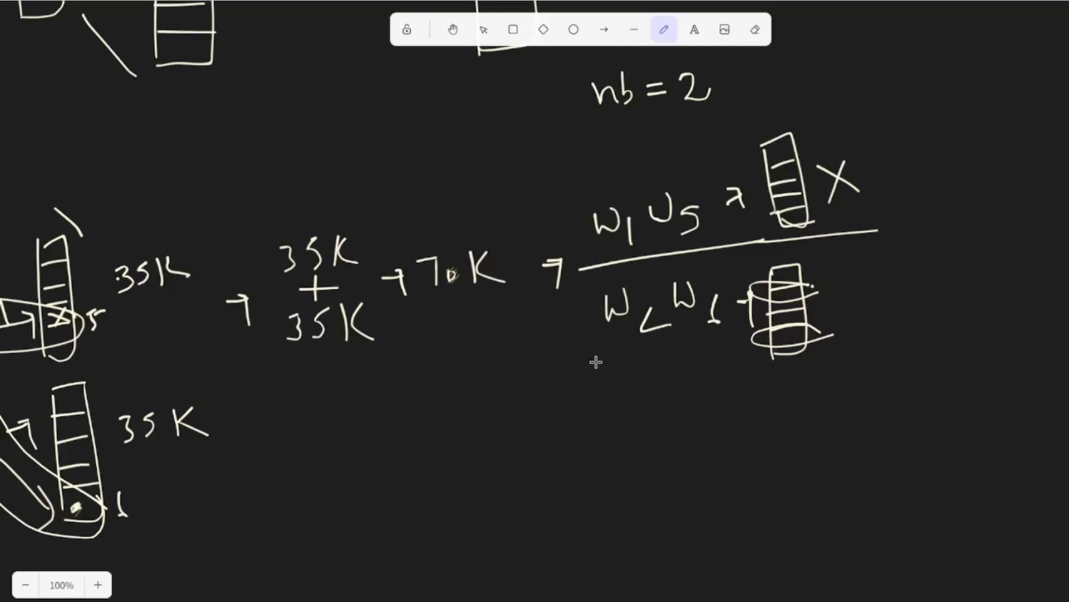
pyautogui.moveTo(652, 406)
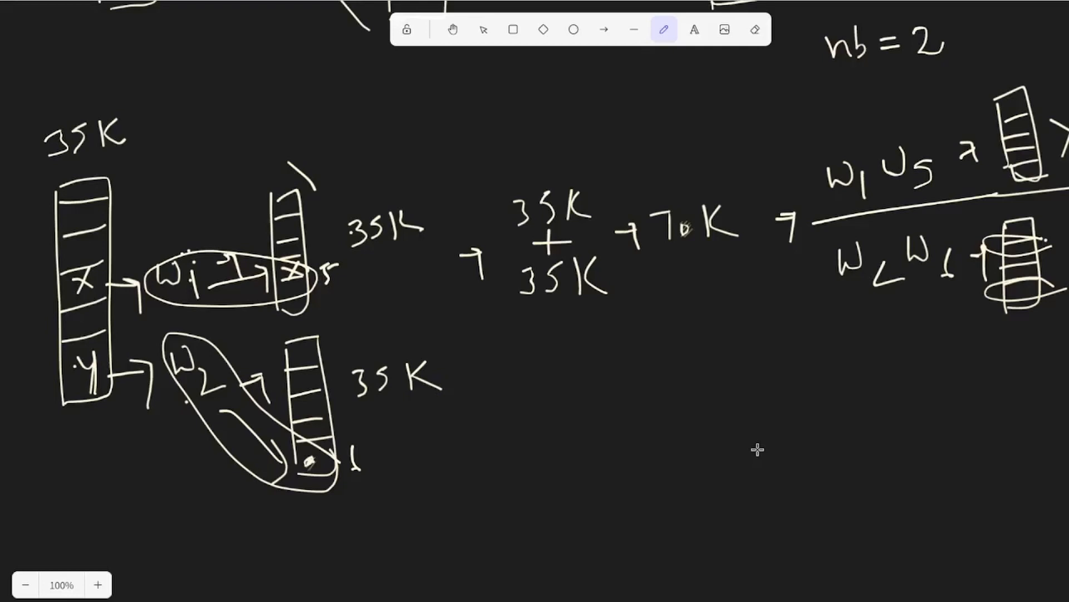
pyautogui.moveTo(947, 112)
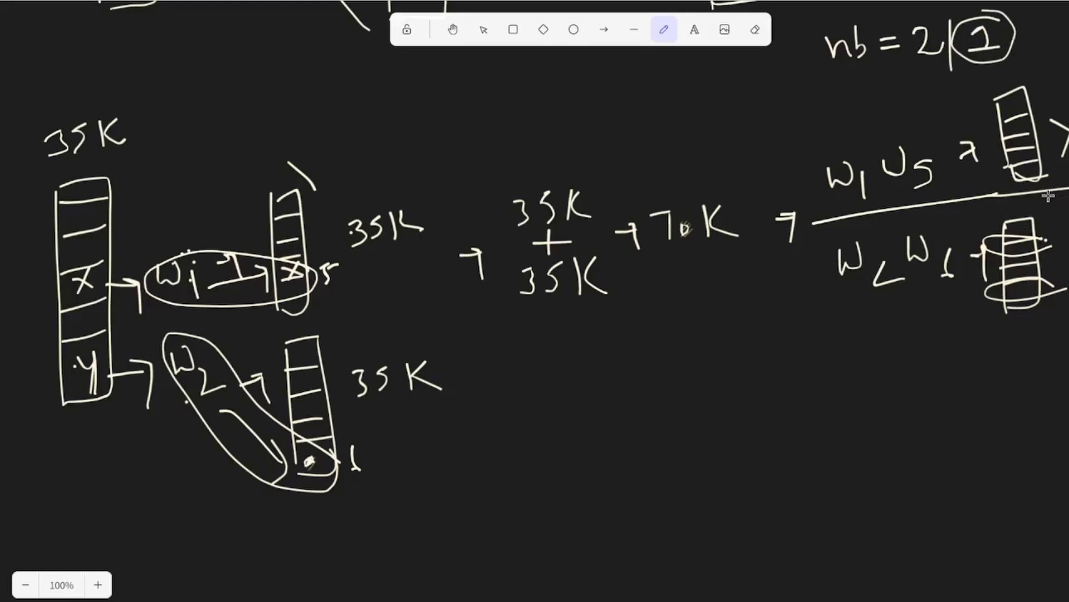
pyautogui.moveTo(582, 402)
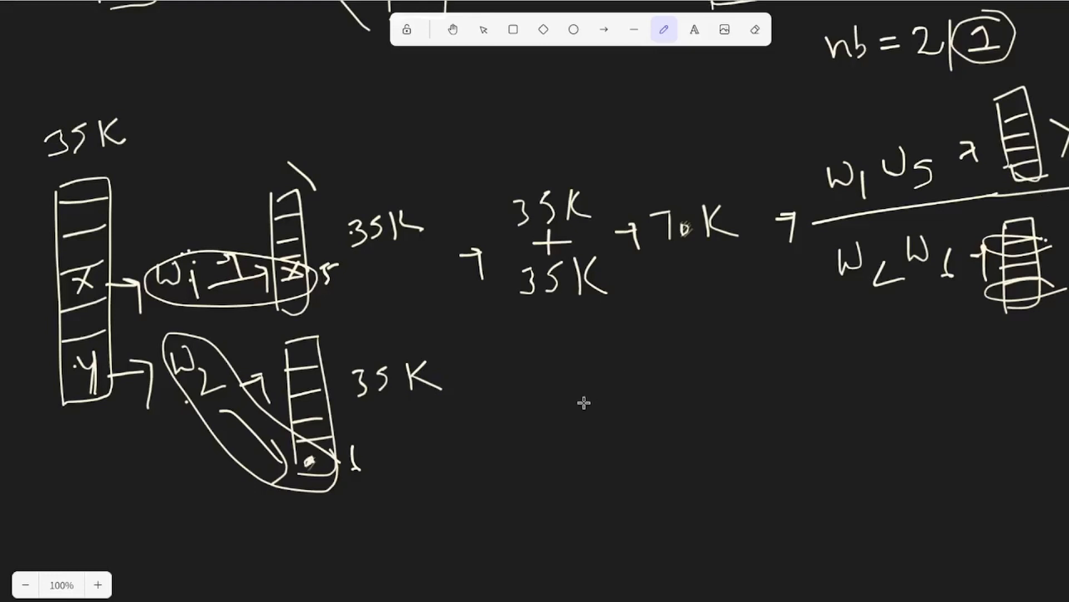